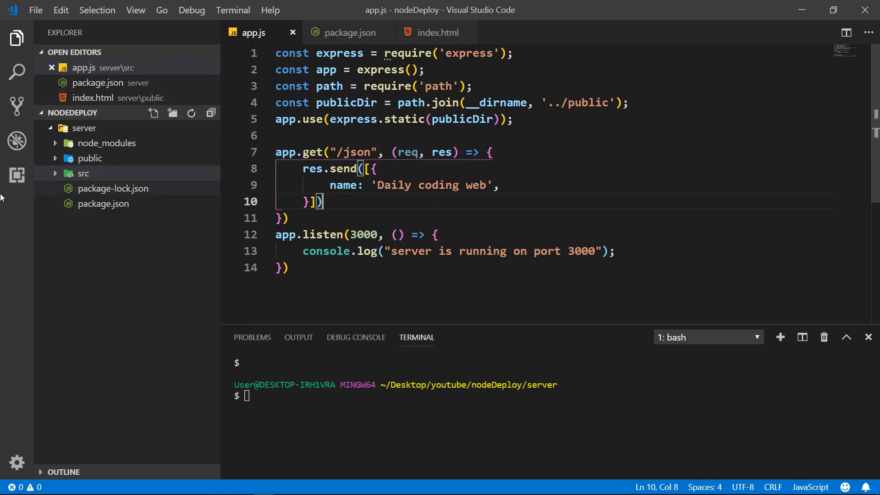
Expand the src and public folders in the Explorer and close the package.json tab.
{"action": "left_click", "coordinate": [83, 173]}
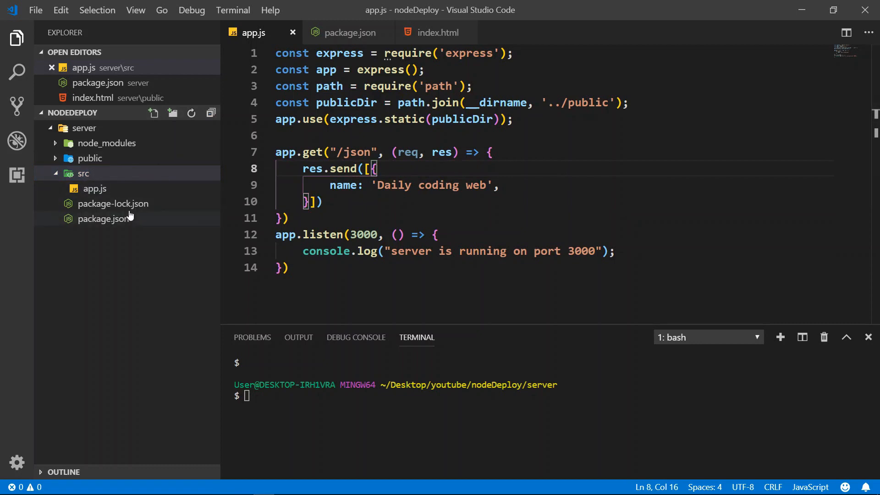
{"action": "left_click", "coordinate": [103, 219]}
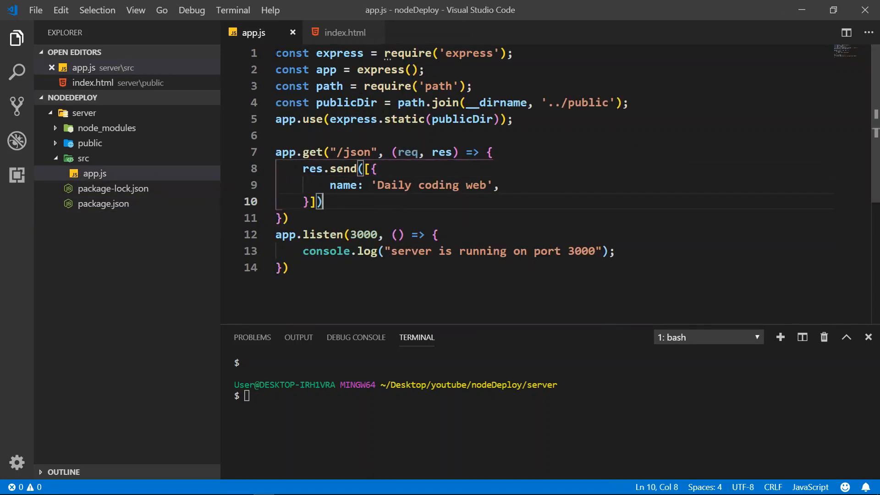
{"action": "left_click", "coordinate": [90, 143]}
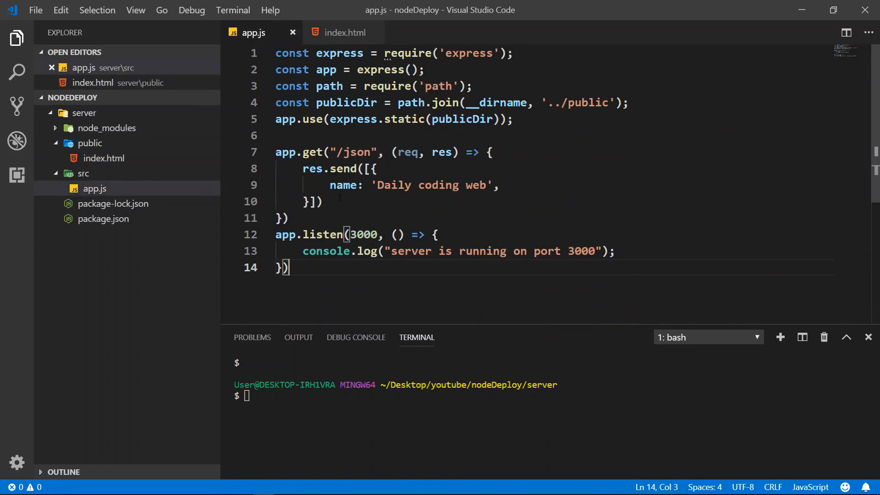
Run nodemon src/app.js in the terminal and view localhost:3000 in Chrome.
{"action": "type", "text": "node"}
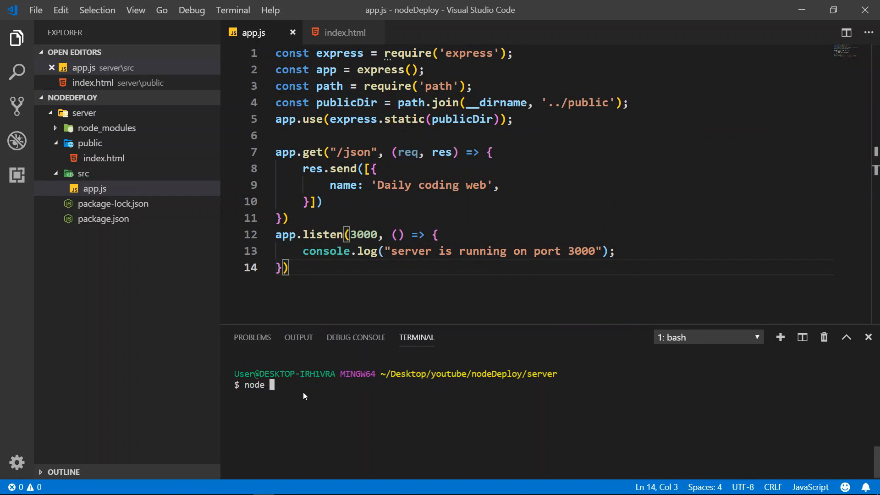
{"action": "type", "text": "mon"}
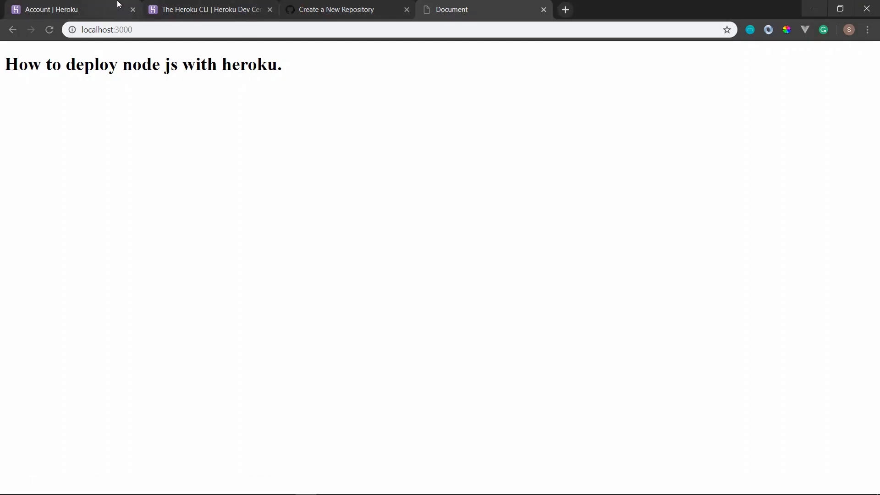
Switch Chrome to the 'Account | Heroku' tab.
{"action": "left_click", "coordinate": [51, 10]}
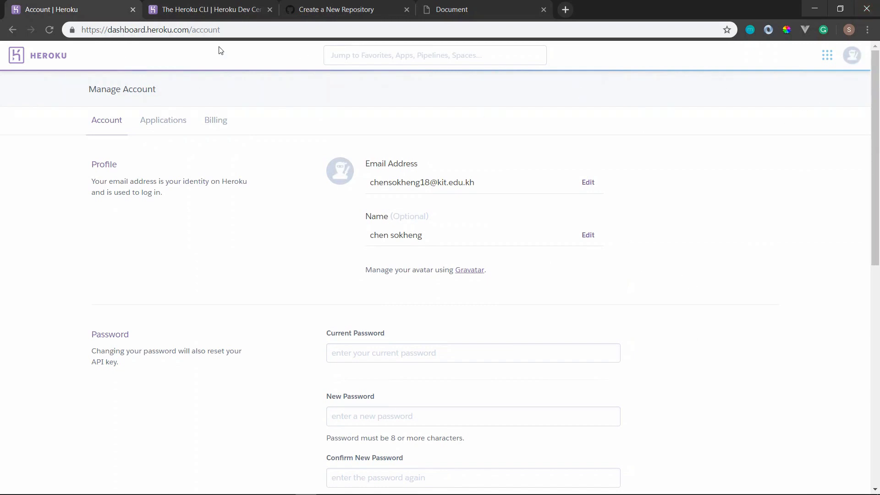
{"action": "mouse_move", "coordinate": [835, 179]}
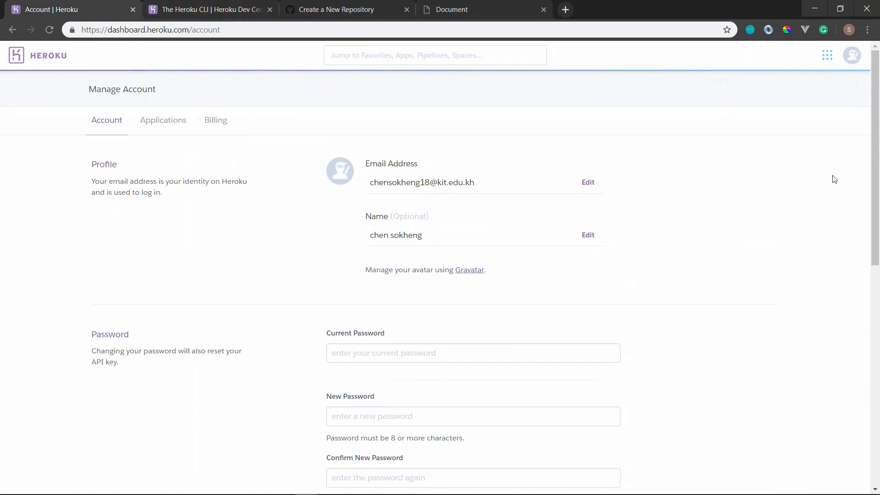
{"action": "mouse_move", "coordinate": [207, 9]}
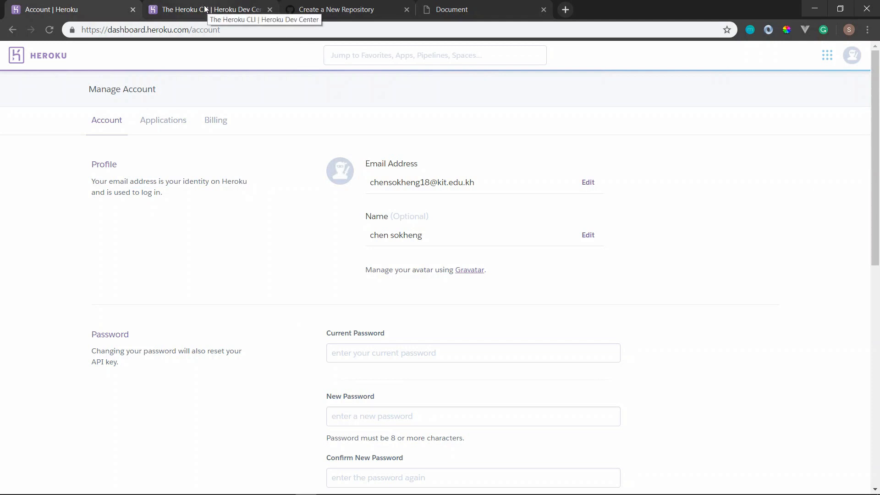
Read through the Heroku CLI article's Download and install section in Dev Center.
{"action": "left_click", "coordinate": [202, 9]}
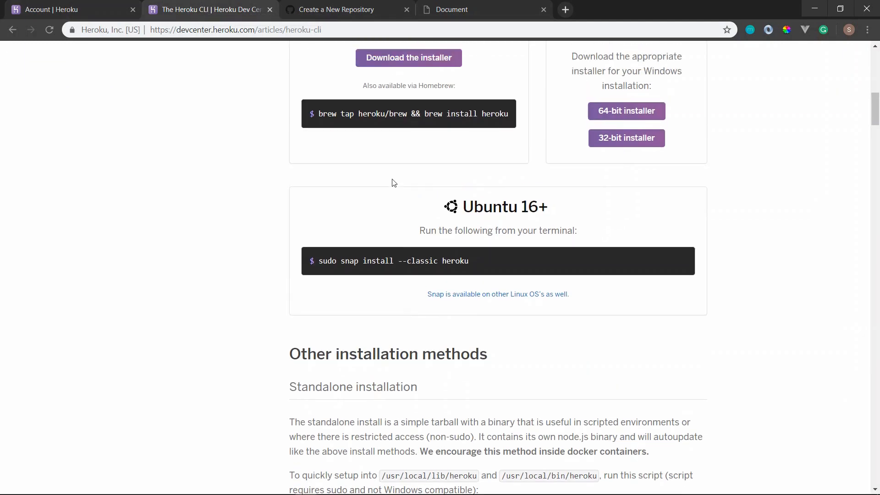
{"action": "scroll", "scroll_direction": "up", "scroll_amount": 3}
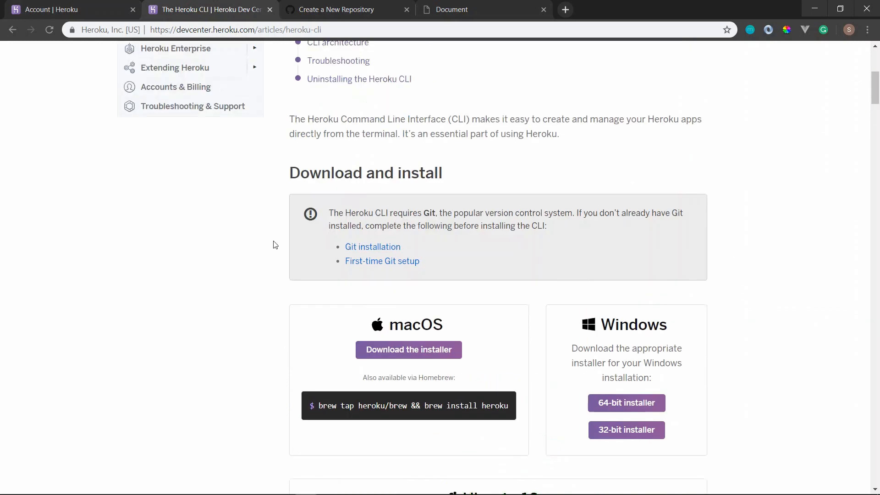
{"action": "scroll", "scroll_direction": "down", "scroll_amount": 3}
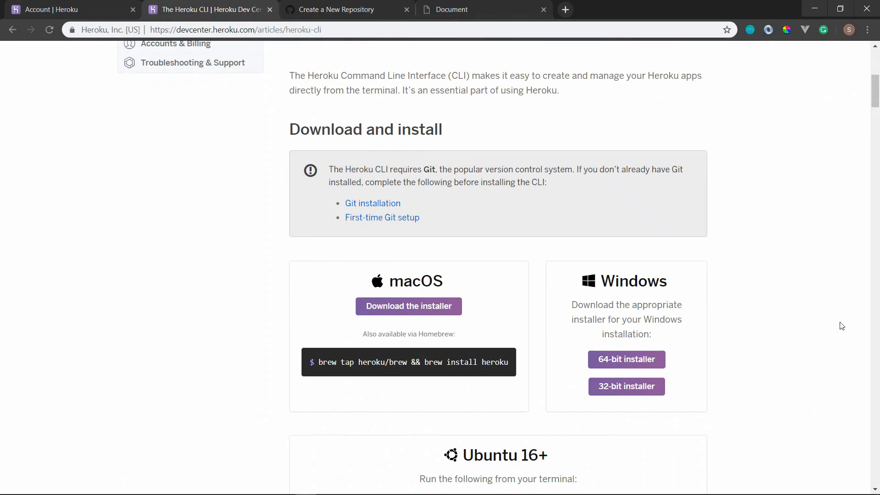
{"action": "scroll", "scroll_direction": "down", "scroll_amount": 3}
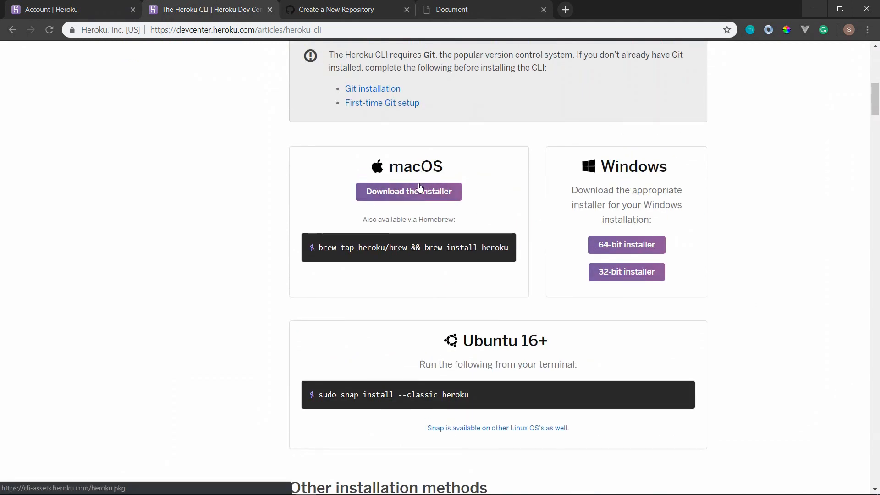
{"action": "mouse_move", "coordinate": [713, 241]}
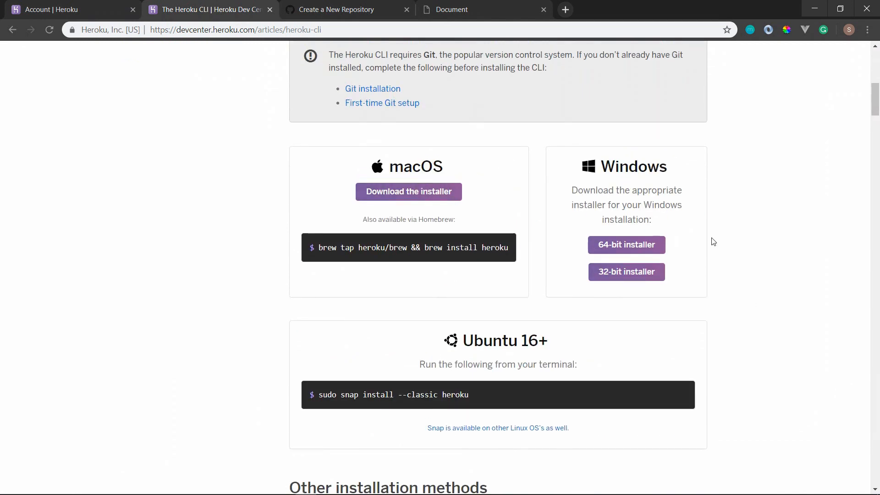
{"action": "mouse_move", "coordinate": [627, 245]}
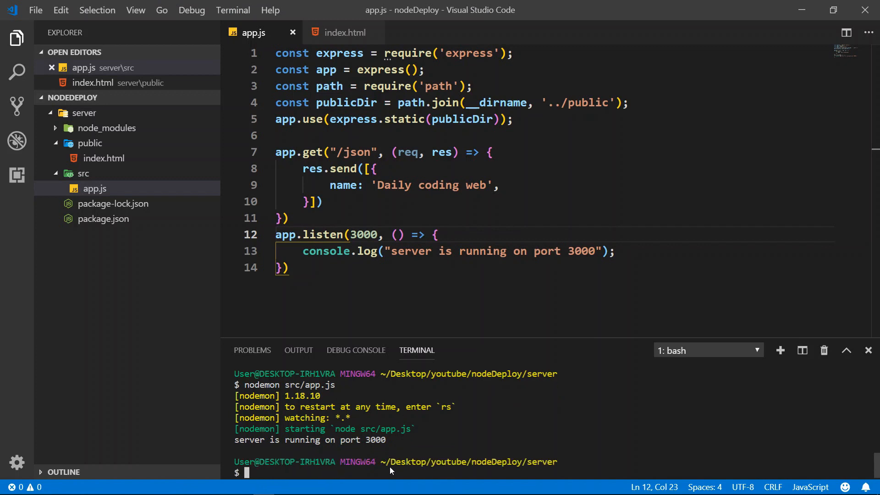
Run heroku -v in the terminal, confirming heroku/7.22.7 win32-x64.
{"action": "type", "text": "heroku -v"}
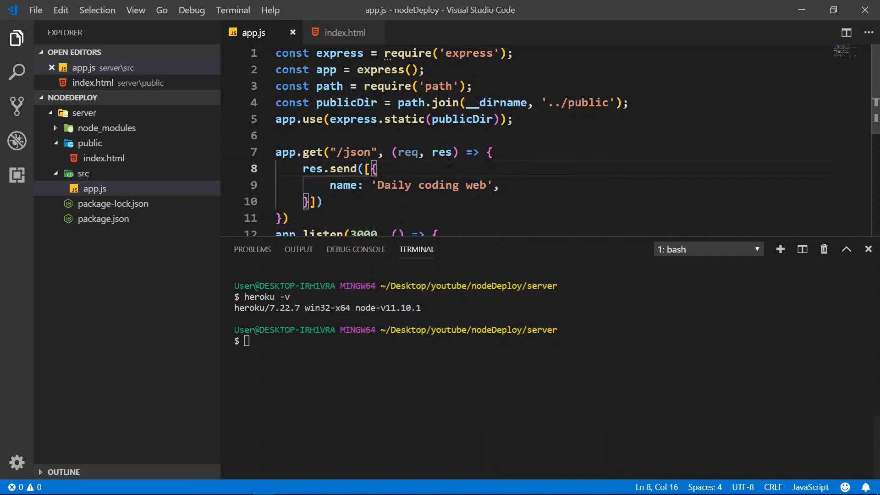
{"action": "scroll", "scroll_direction": "down", "scroll_amount": 3}
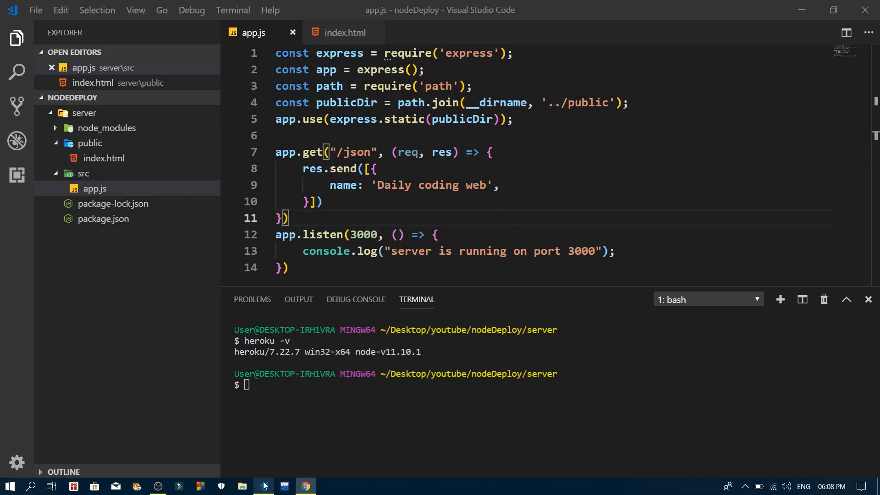
Add const port = process.env.PORT || 3000 and use port in app.listen.
{"action": "left_click", "coordinate": [496, 85]}
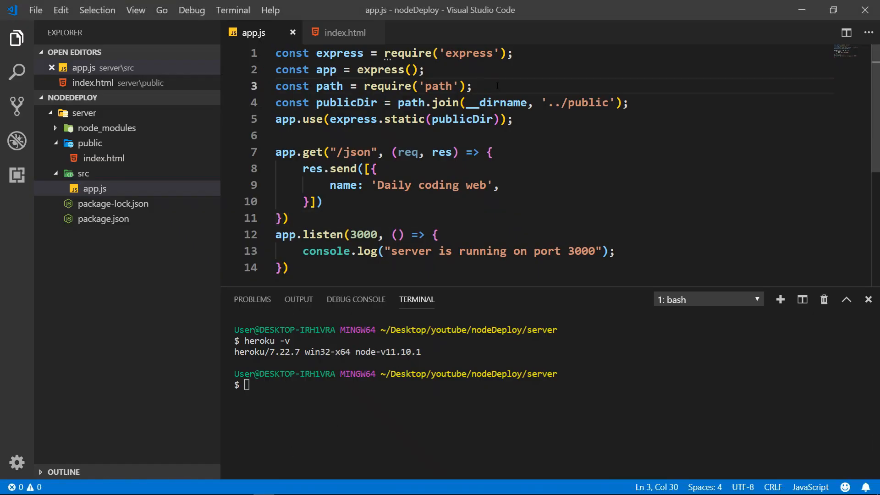
{"action": "type", "text": "const port ="}
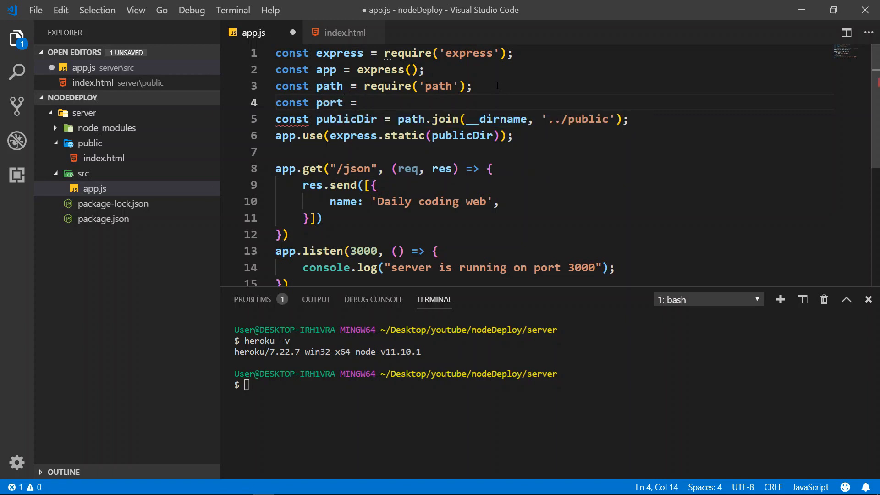
{"action": "type", "text": "pro"}
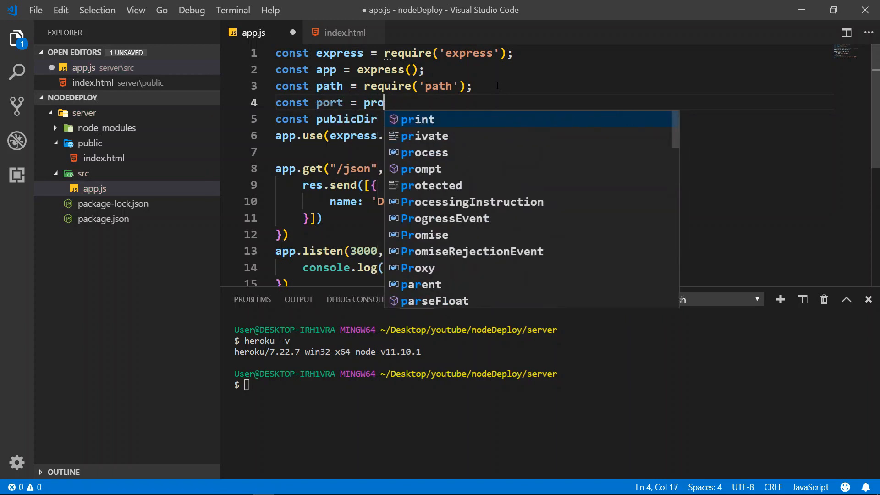
{"action": "type", "text": "cess.env.POR"}
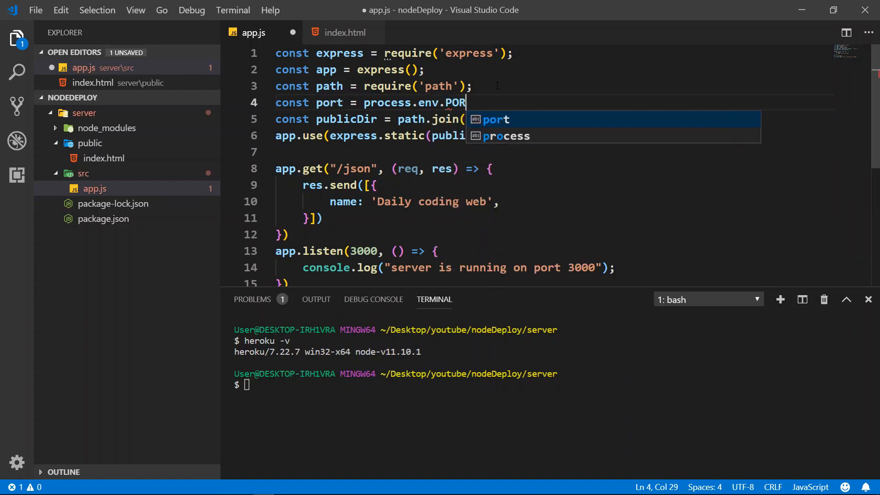
{"action": "type", "text": "T ||"}
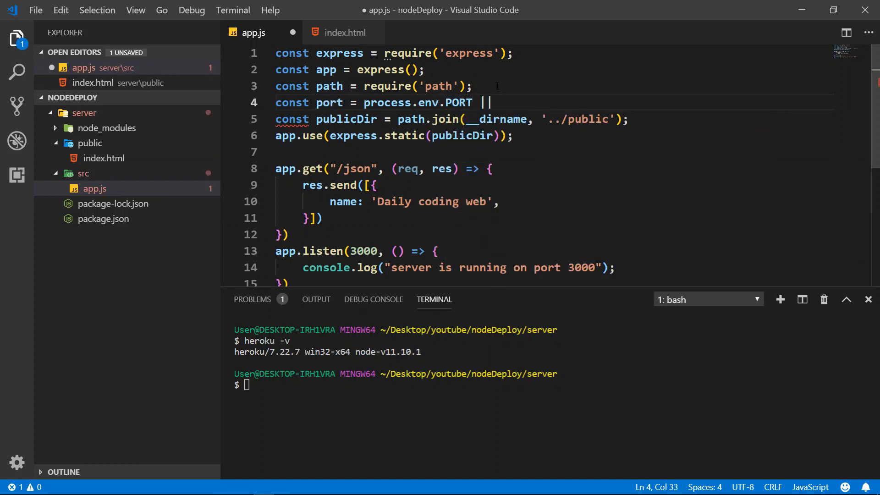
{"action": "type", "text": "300"}
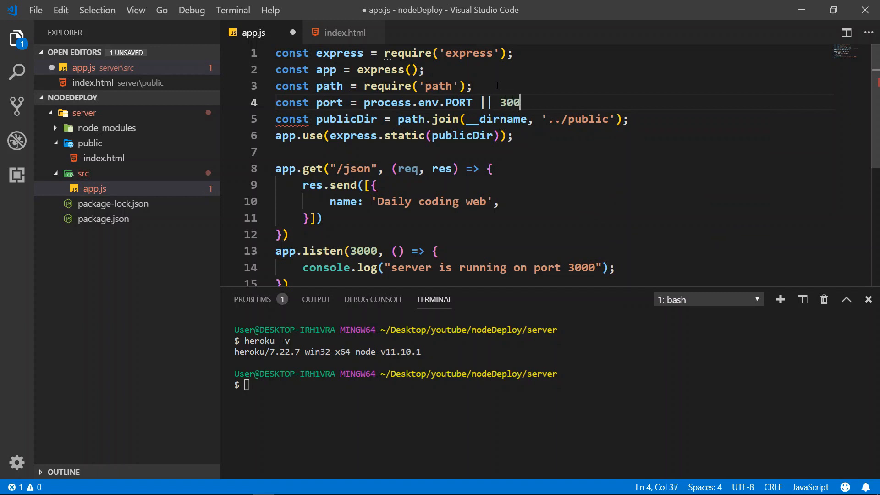
{"action": "type", "text": "0;"}
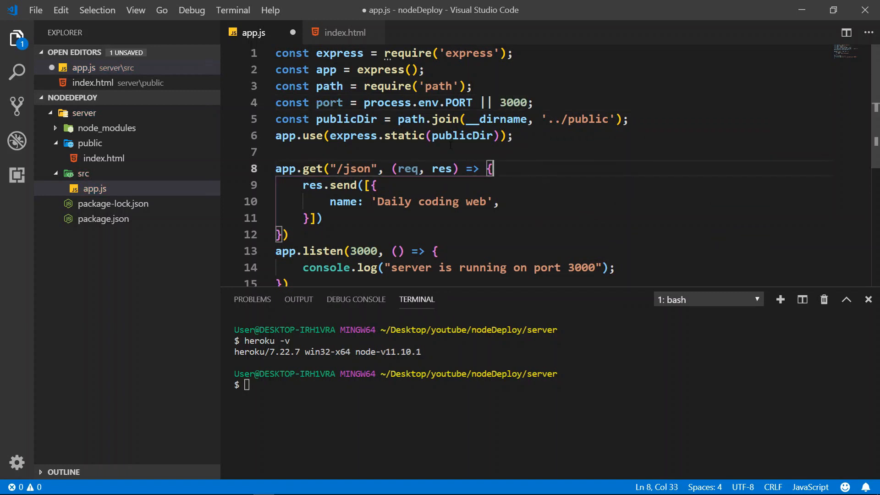
{"action": "double_click", "coordinate": [361, 251]}
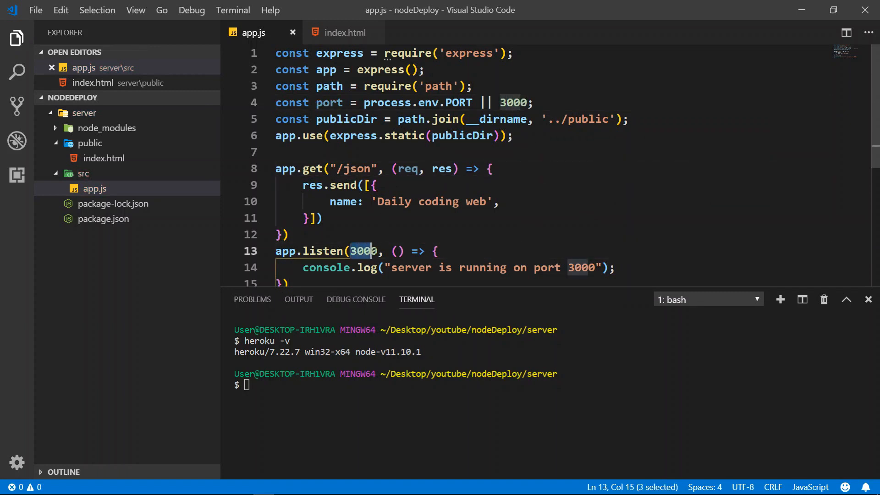
{"action": "type", "text": "port"}
{"action": "left_click", "coordinate": [554, 385]}
{"action": "type", "text": "no"}
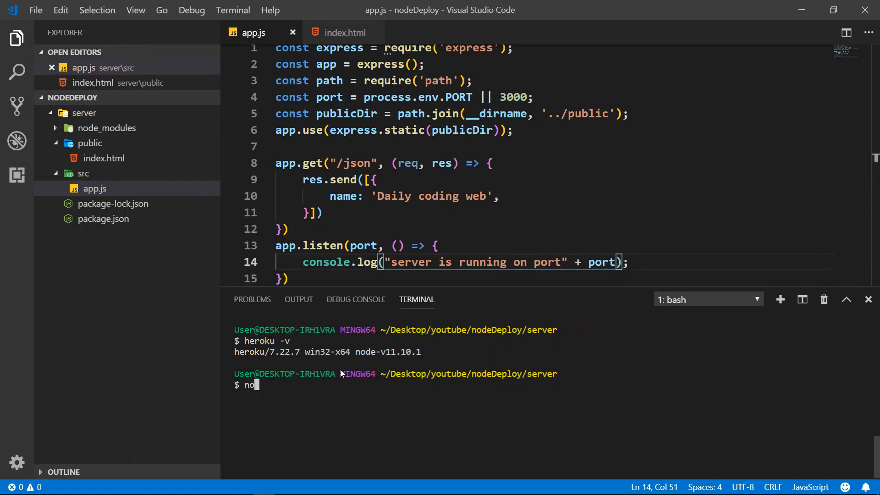
Rerun nodemon src/app.js, then focus the terminal running the server to stop it.
{"action": "type", "text": "demon"}
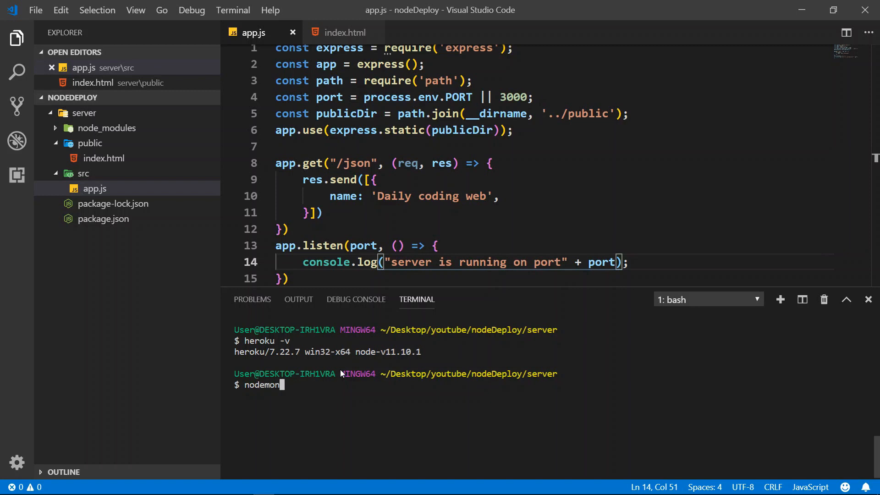
{"action": "type", "text": "src/app.js"}
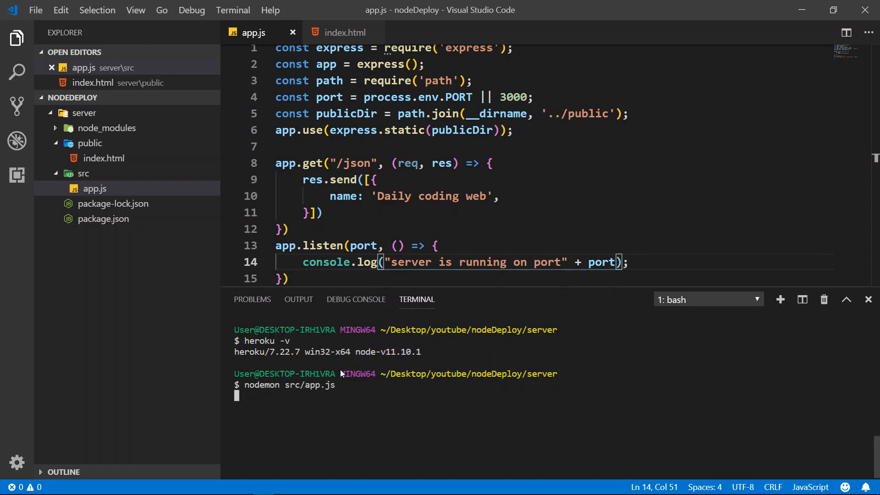
{"action": "mouse_move", "coordinate": [390, 302]}
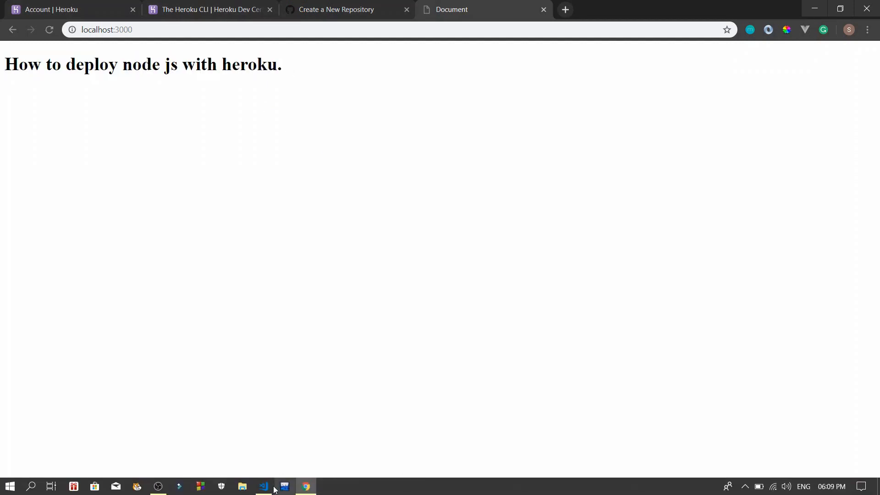
{"action": "left_click", "coordinate": [262, 486]}
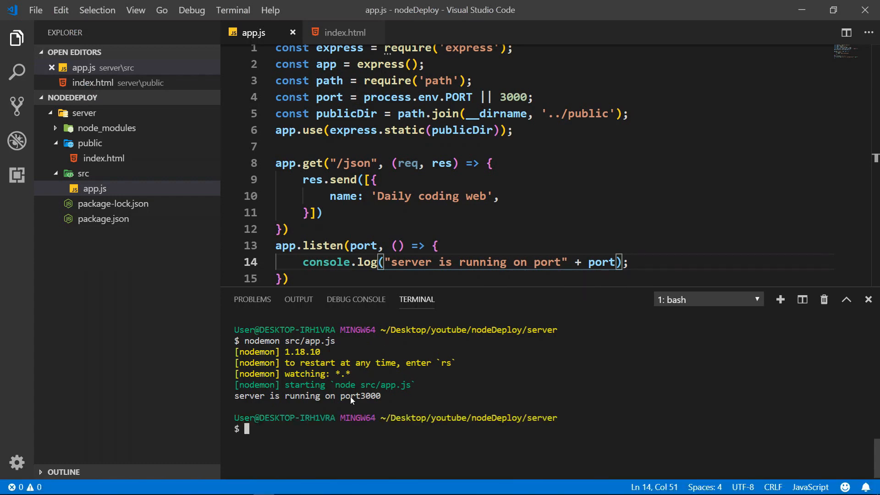
{"action": "mouse_move", "coordinate": [360, 315]}
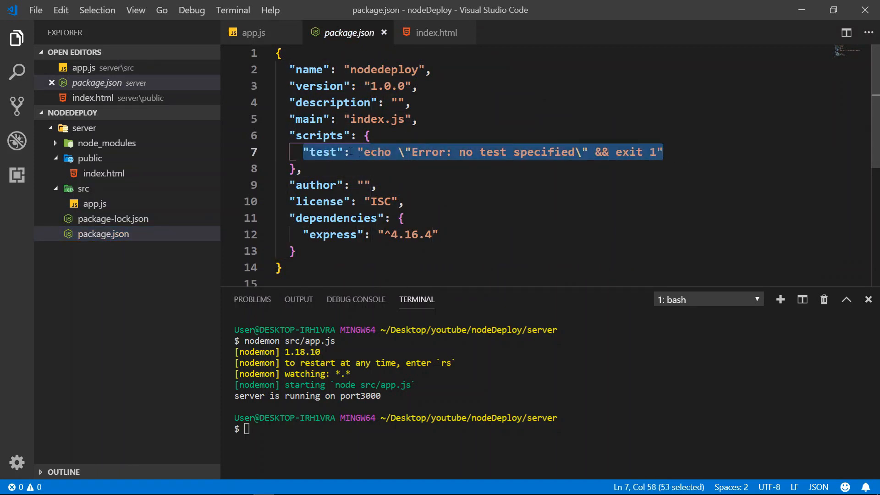
Replace the test script with "start": "node src/app.js" and save package.json.
{"action": "key", "text": "Delete"}
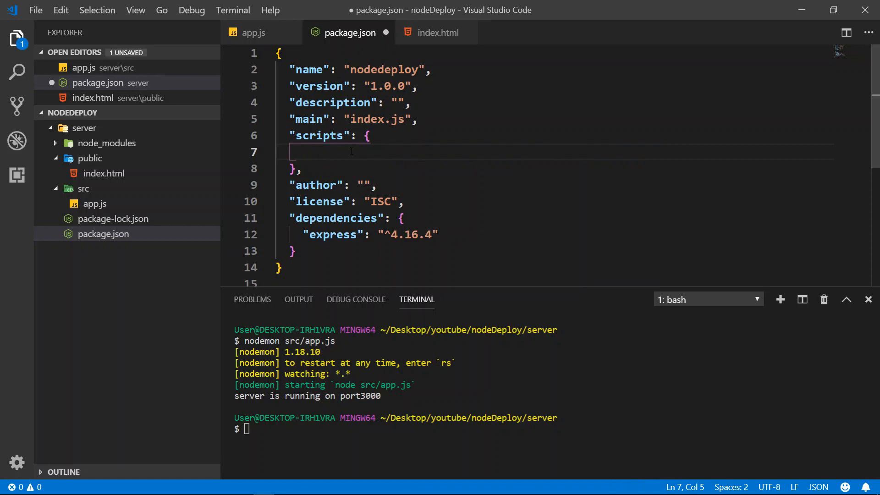
{"action": "type", "text": "\"start\":\""}
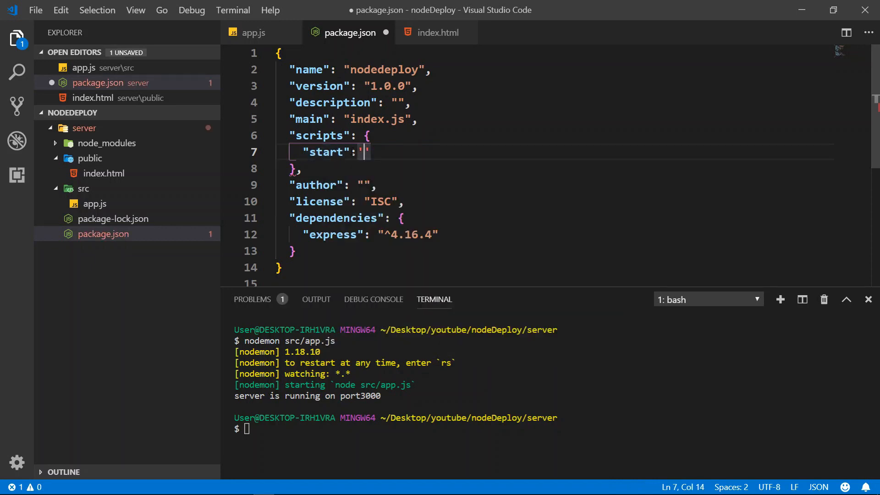
{"action": "type", "text": "node src/"}
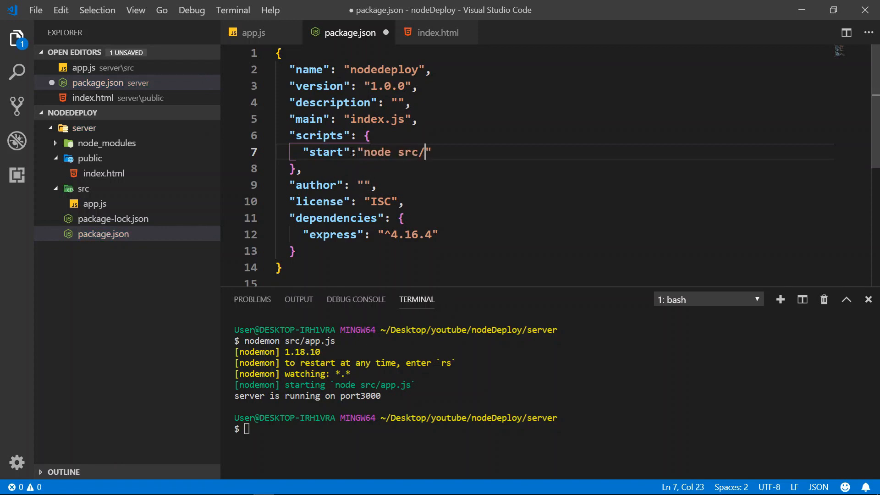
{"action": "type", "text": "app.js"}
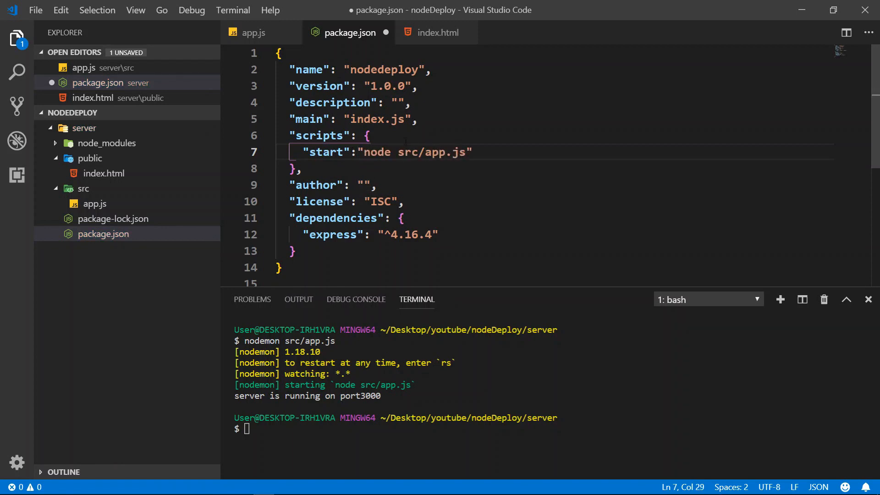
{"action": "key", "text": "ctrl+s"}
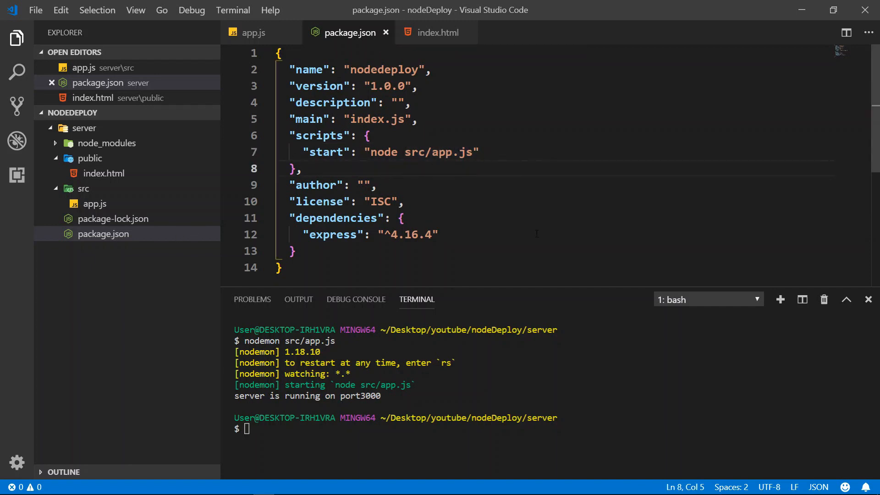
{"action": "left_click", "coordinate": [418, 119]}
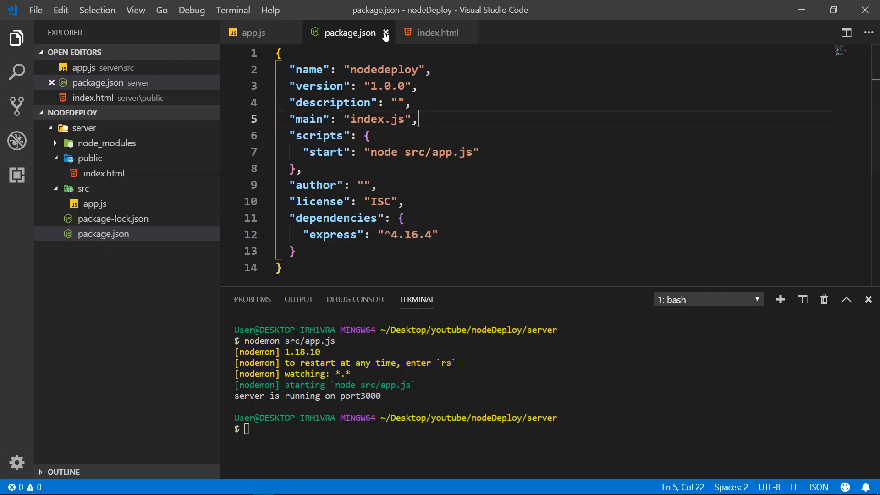
Close the package.json tab and run git init in the terminal.
{"action": "left_click", "coordinate": [386, 32]}
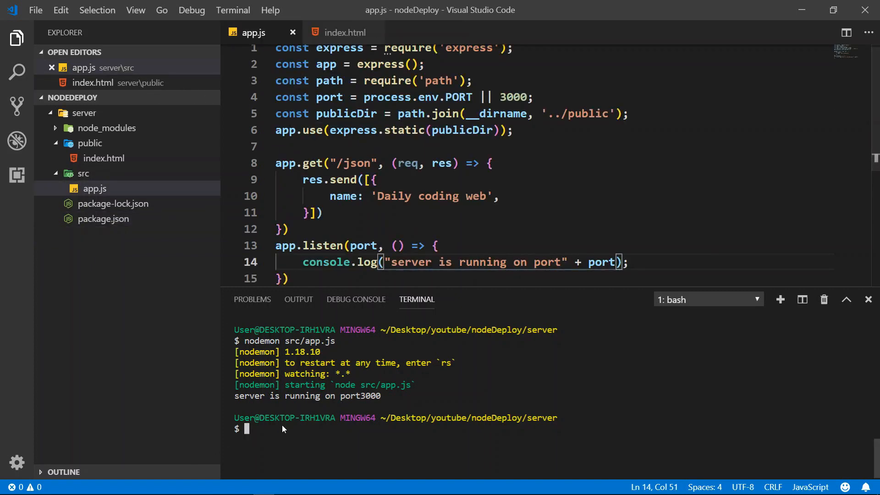
{"action": "type", "text": "git init"}
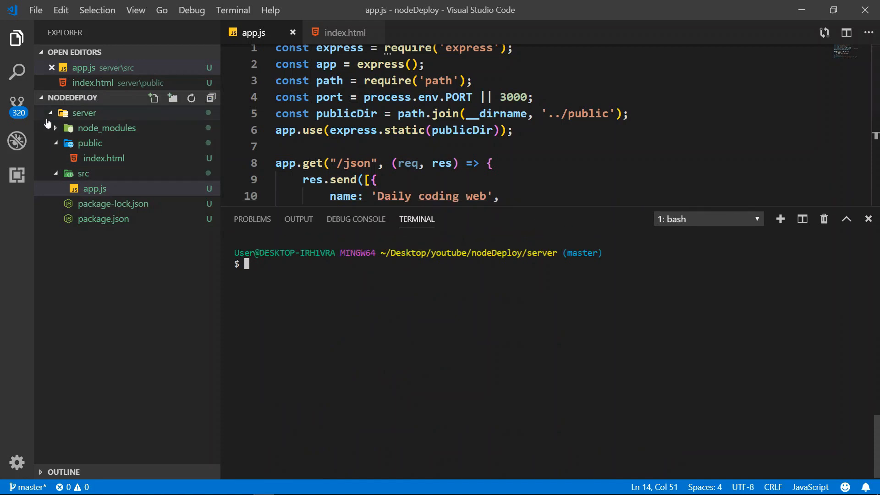
Collapse the public folder, then add a .gitignore containing node_modules/ and save it.
{"action": "left_click", "coordinate": [107, 127]}
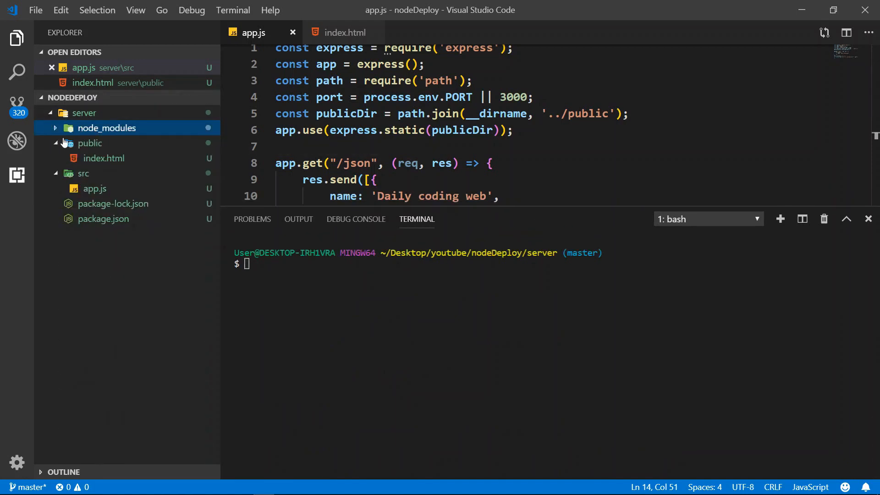
{"action": "left_click", "coordinate": [83, 157]}
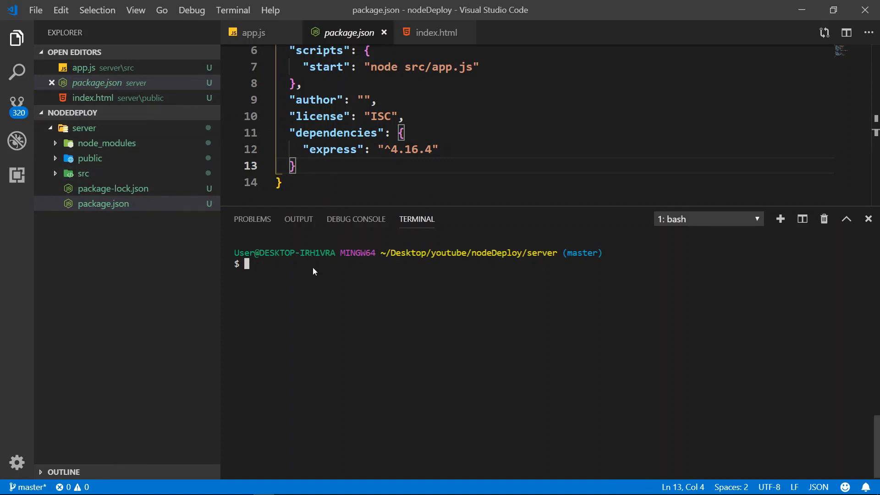
{"action": "type", "text": "tou"}
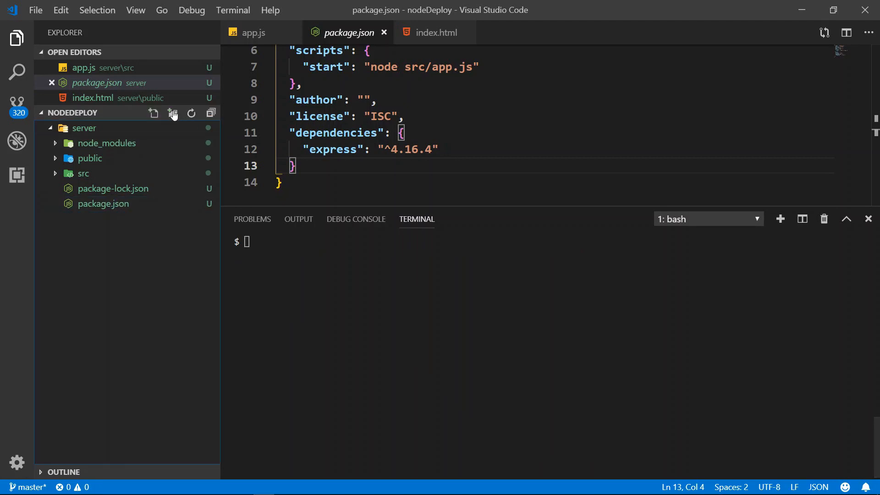
{"action": "left_click", "coordinate": [153, 113]}
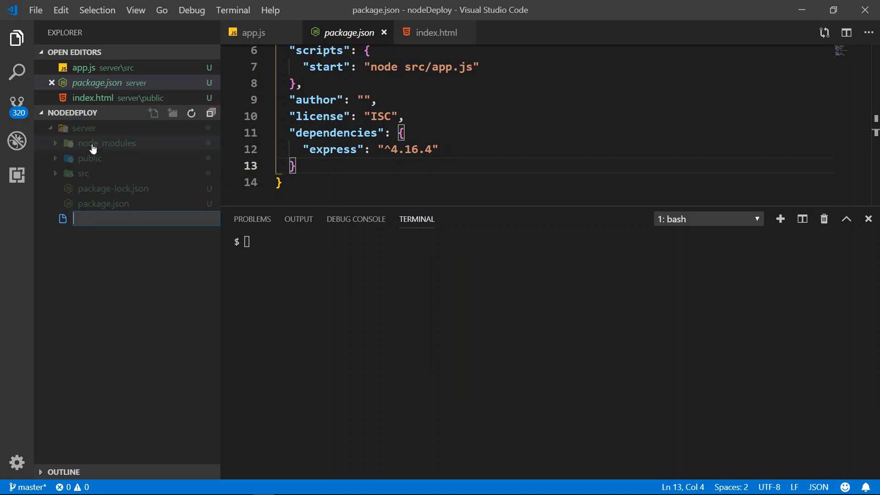
{"action": "type", "text": ".git"}
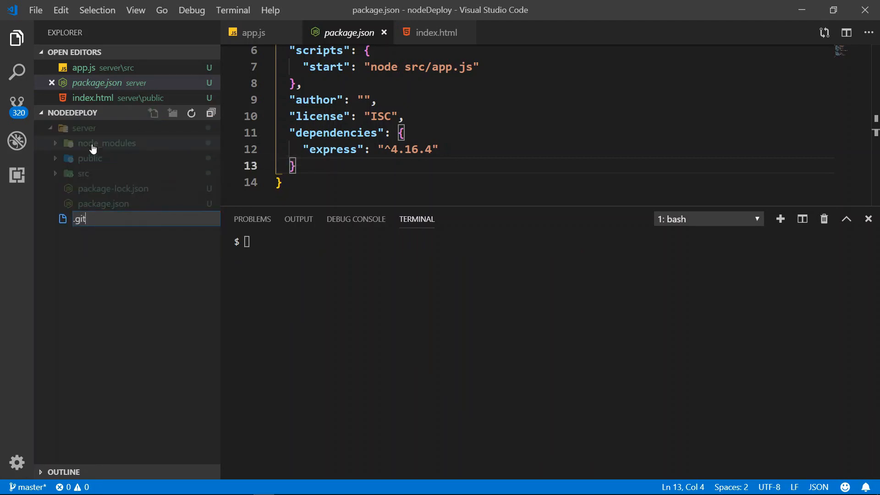
{"action": "type", "text": "ign"}
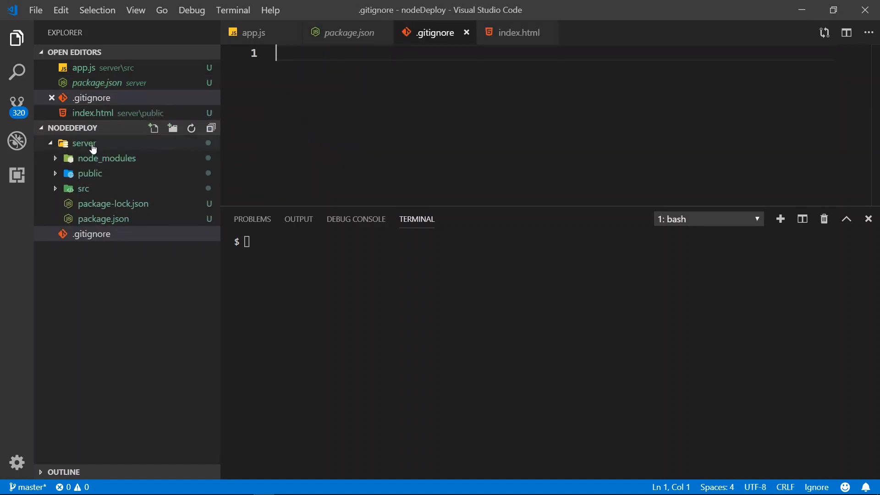
{"action": "type", "text": "git init"}
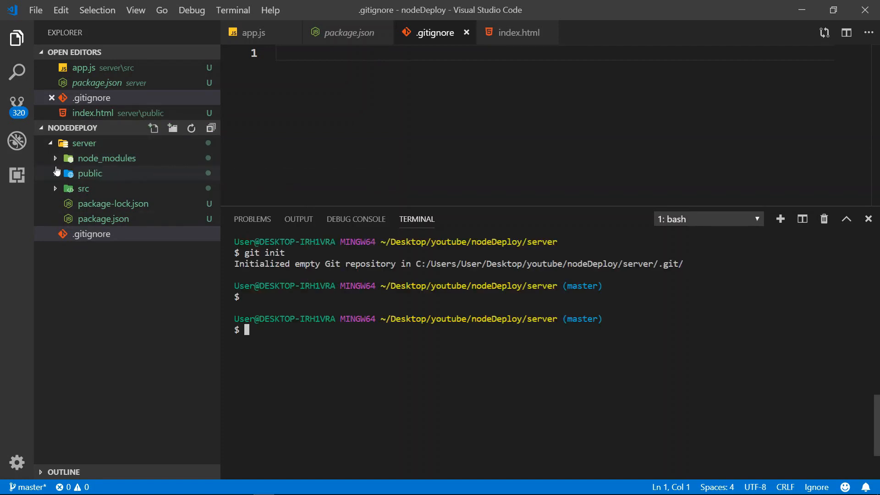
{"action": "type", "text": "node_module"}
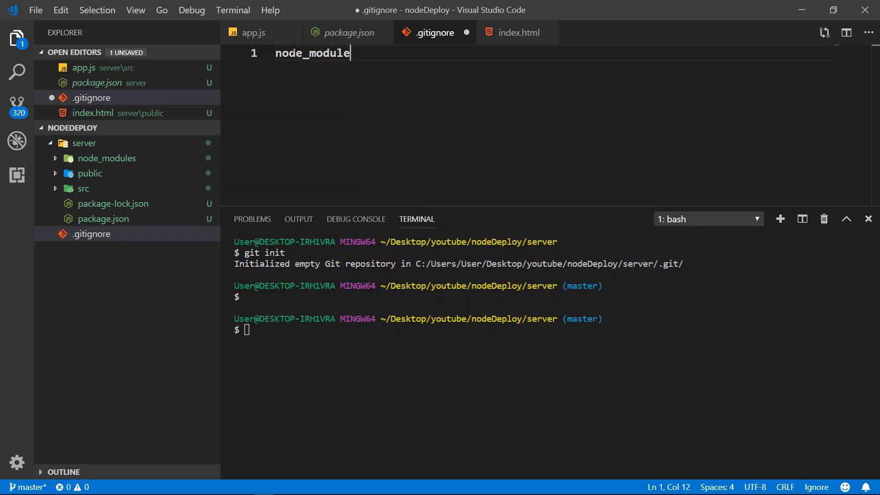
{"action": "type", "text": "s/"}
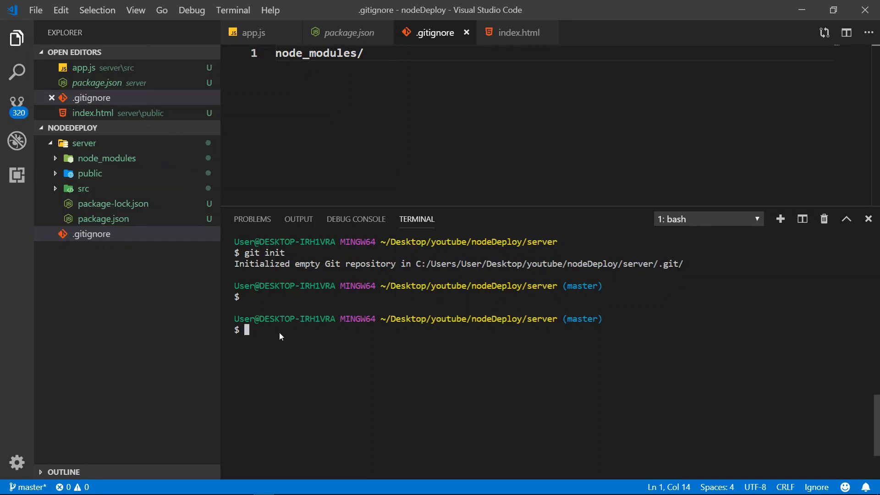
Run git status to list untracked files, then drop .gitignore into the server folder.
{"action": "type", "text": "git stat"}
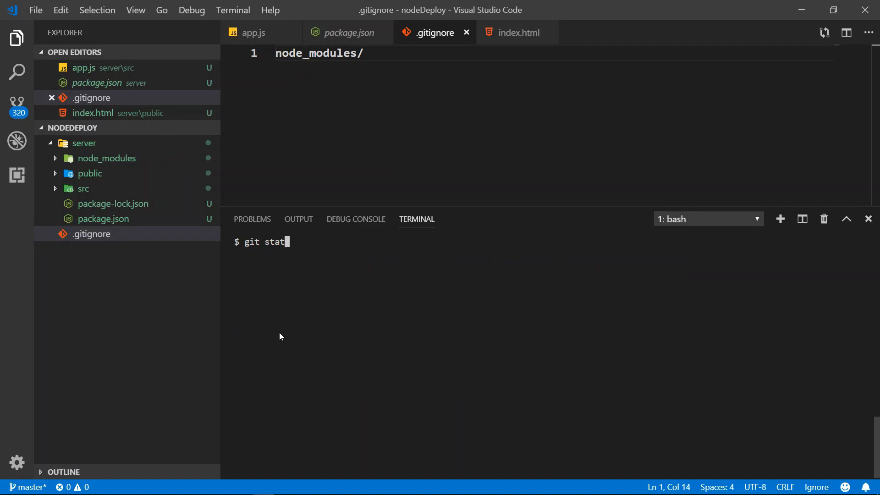
{"action": "key", "text": "Enter"}
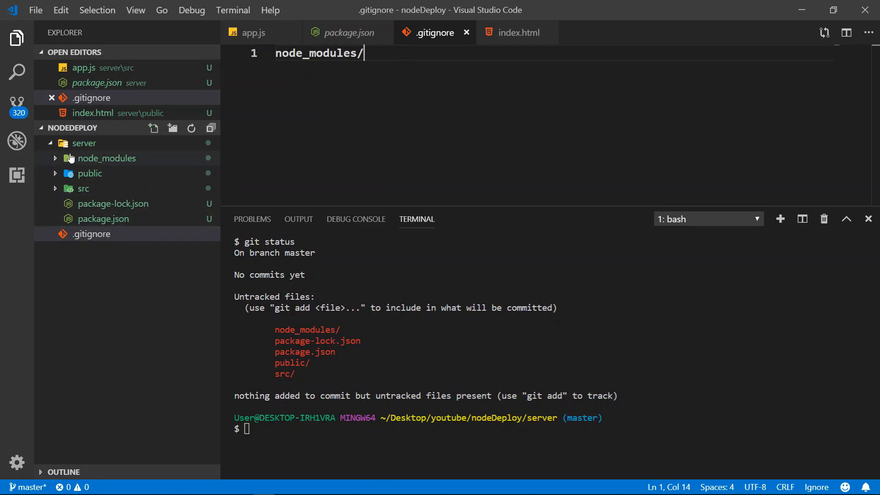
{"action": "left_click", "coordinate": [85, 143]}
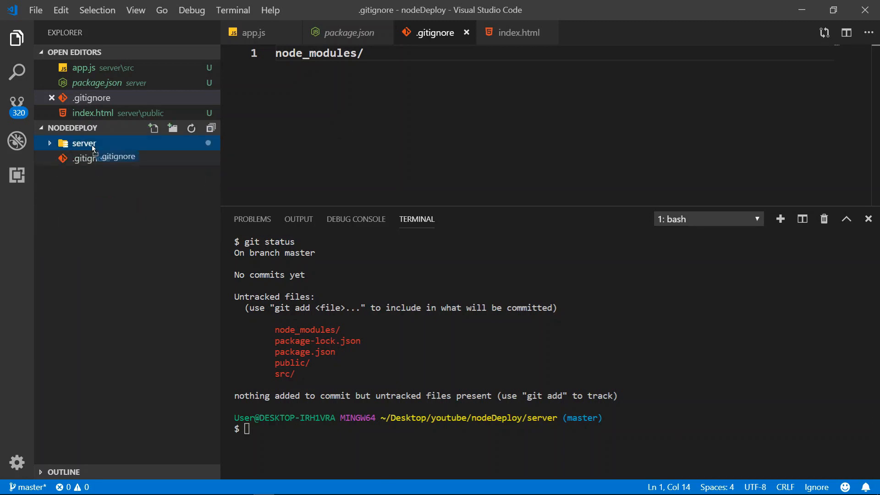
{"action": "left_click", "coordinate": [83, 143]}
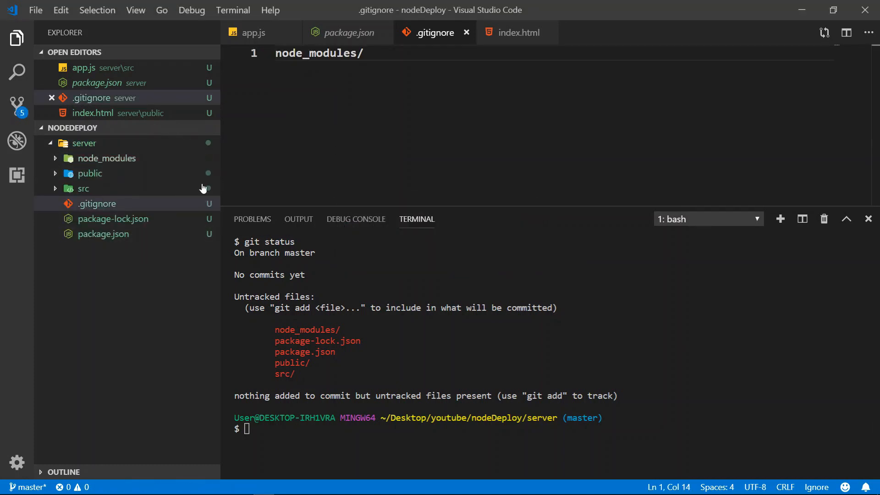
{"action": "left_click", "coordinate": [90, 173]}
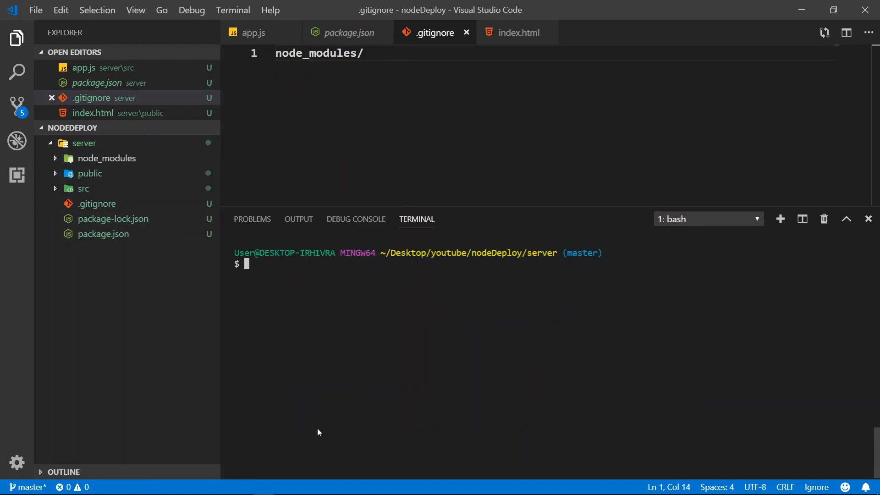
{"action": "mouse_move", "coordinate": [327, 272]}
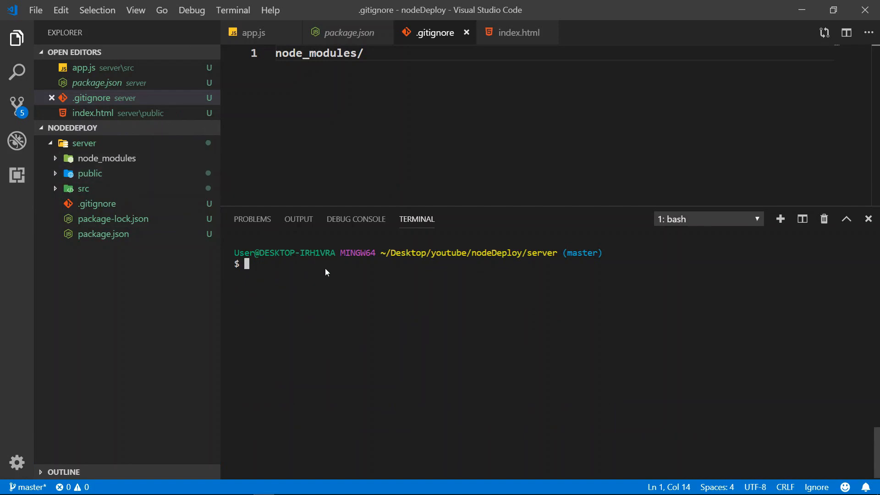
Stage everything with git add and commit with the message 'add all t…'.
{"action": "type", "text": "git"}
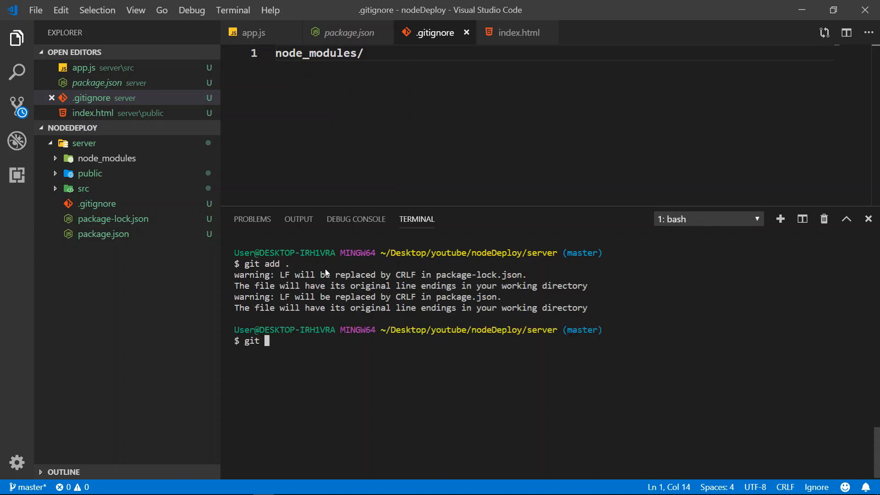
{"action": "type", "text": "commit -m"}
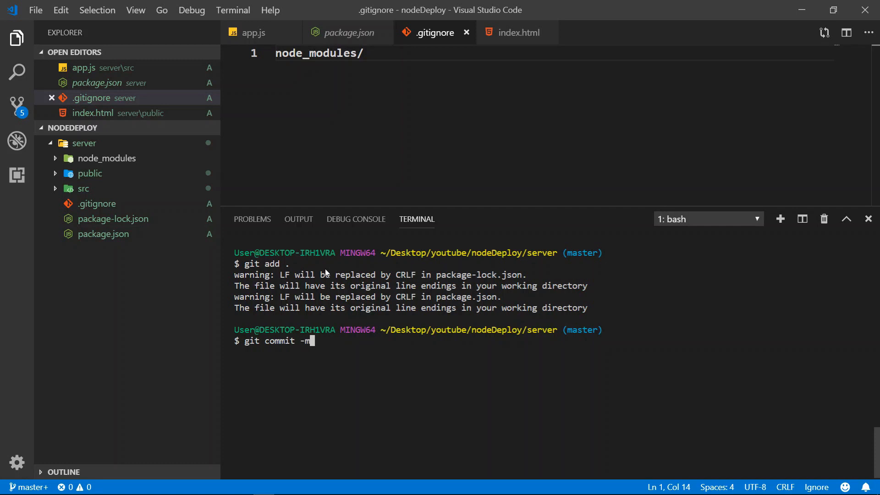
{"action": "type", "text": "'add all t"}
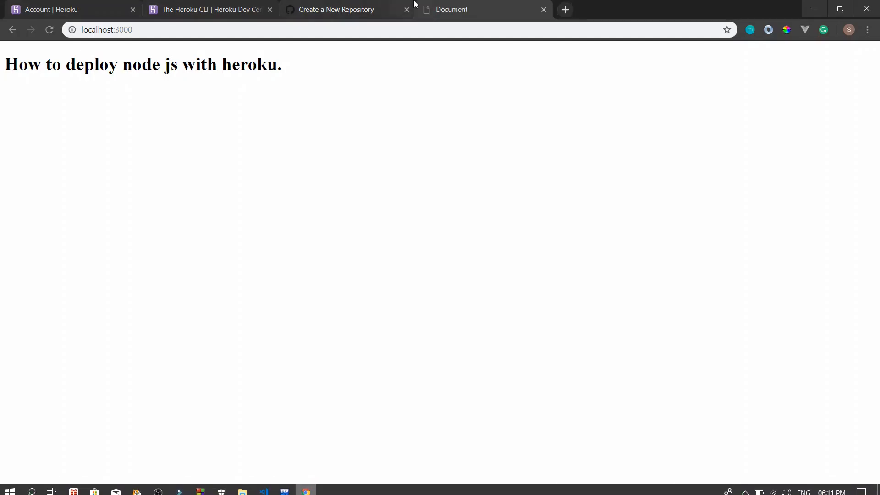
Create the public GitHub repository nodeDeploy from the New Repository page.
{"action": "left_click", "coordinate": [337, 10]}
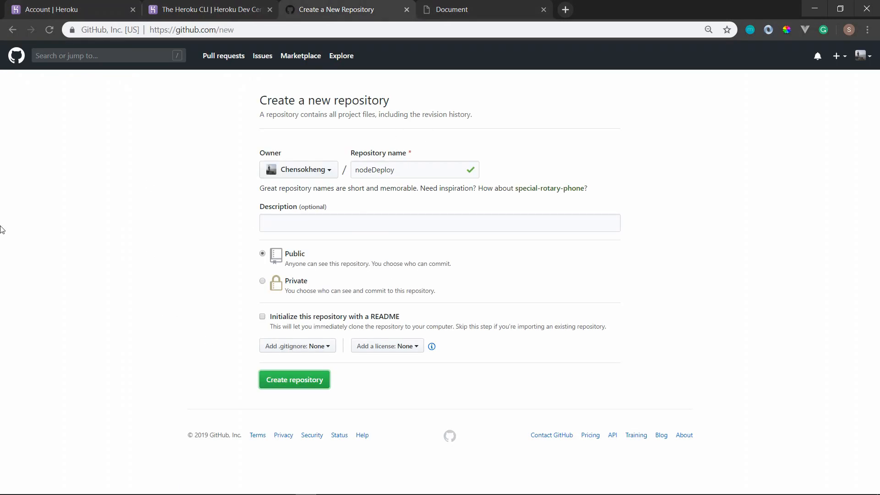
{"action": "mouse_move", "coordinate": [314, 162]}
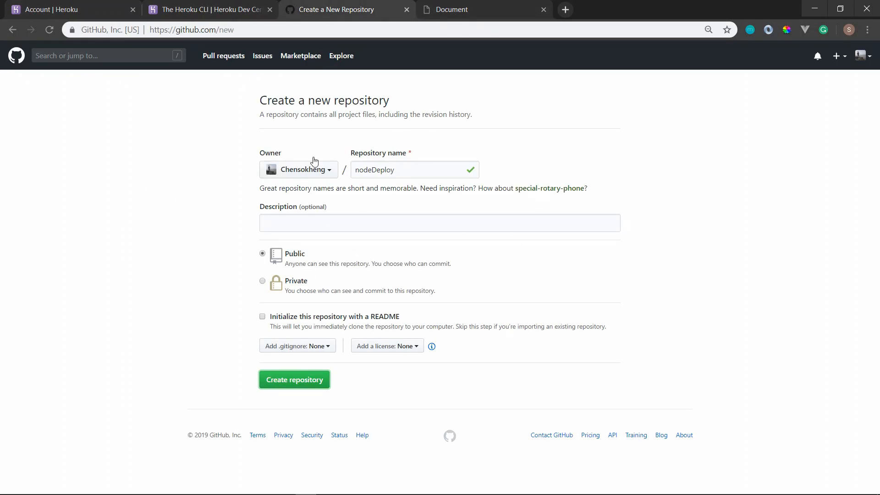
{"action": "mouse_move", "coordinate": [865, 82]}
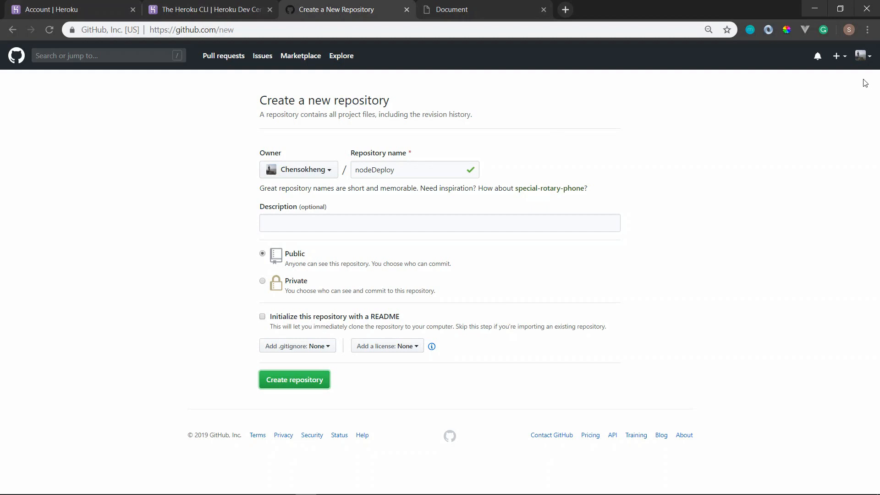
{"action": "mouse_move", "coordinate": [269, 290]}
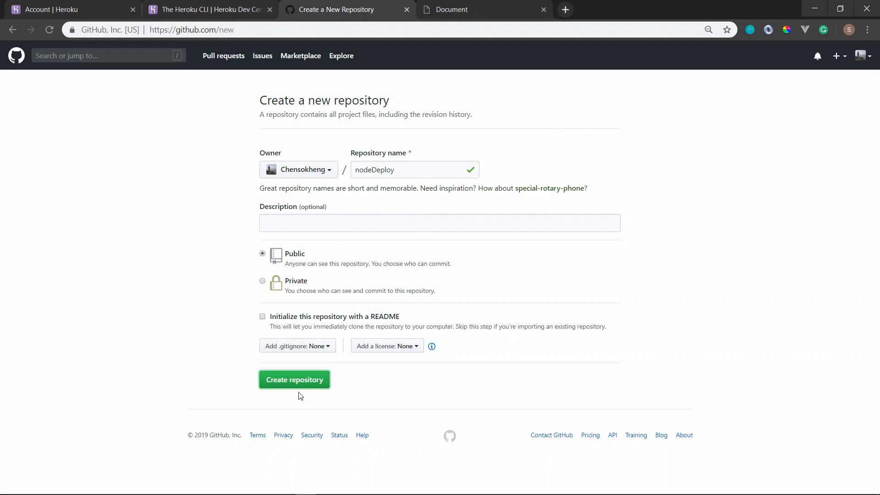
{"action": "left_click", "coordinate": [294, 379]}
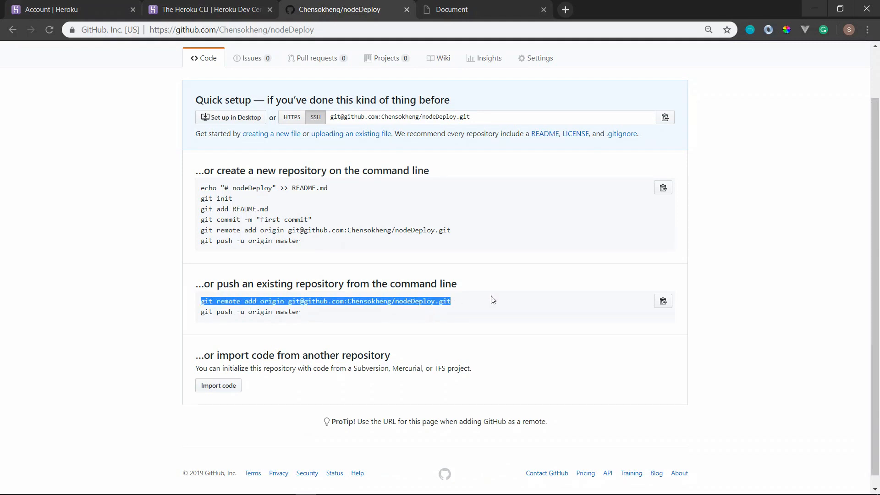
Select the 'git remote add origin' line under 'push an existing repository'.
{"action": "double_click", "coordinate": [273, 284]}
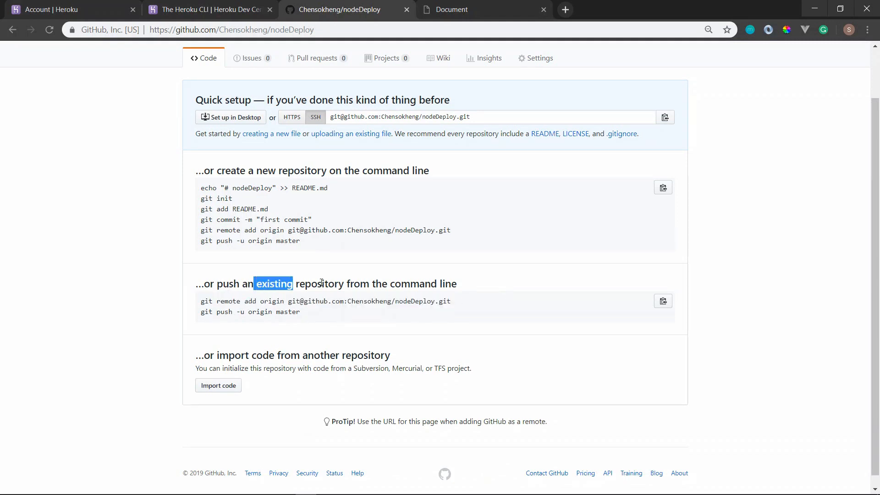
{"action": "double_click", "coordinate": [205, 300]}
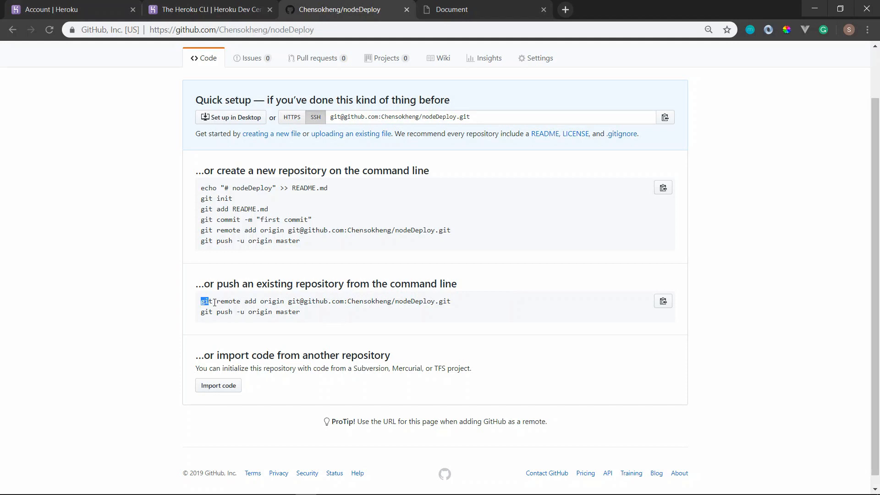
{"action": "triple_click", "coordinate": [324, 302]}
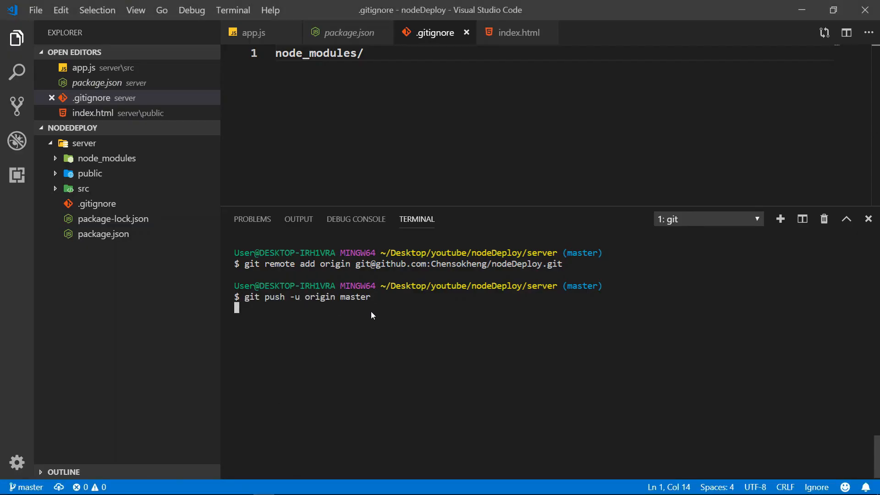
{"action": "mouse_move", "coordinate": [409, 310]}
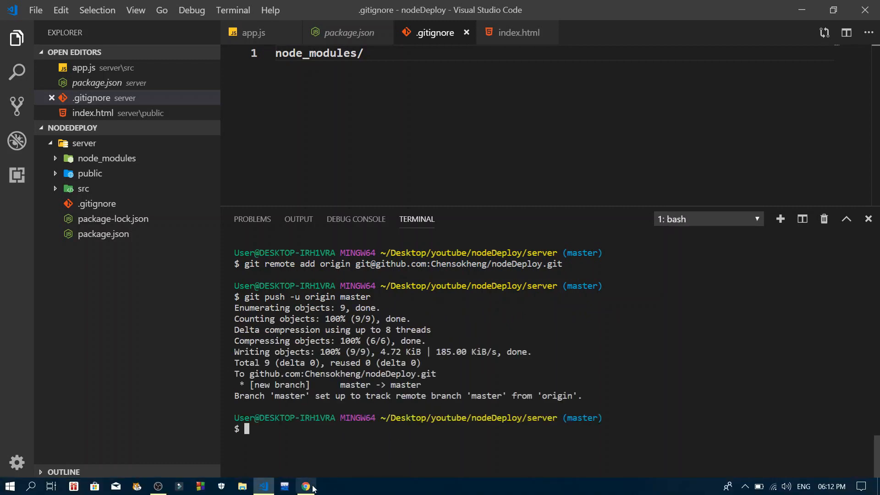
Add nodeDeploy as origin and push master with git push -u origin master.
{"action": "left_click", "coordinate": [305, 486]}
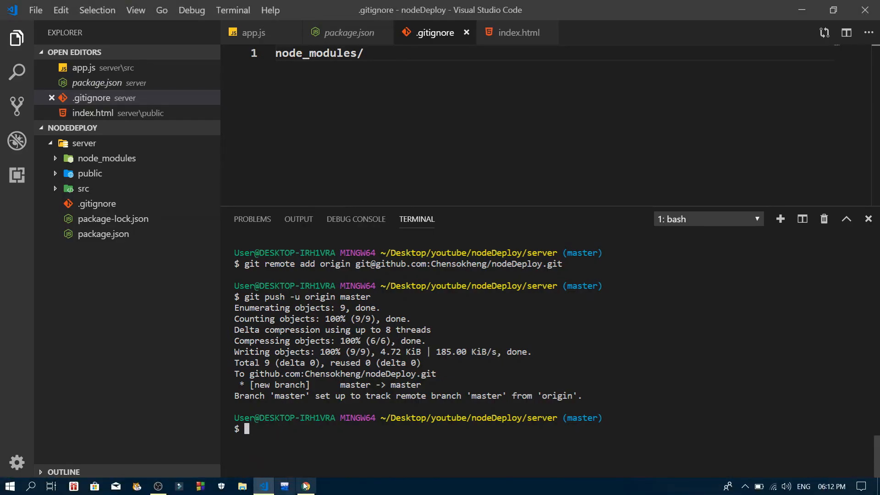
Run heroku login in the integrated terminal.
{"action": "type", "text": "hero"}
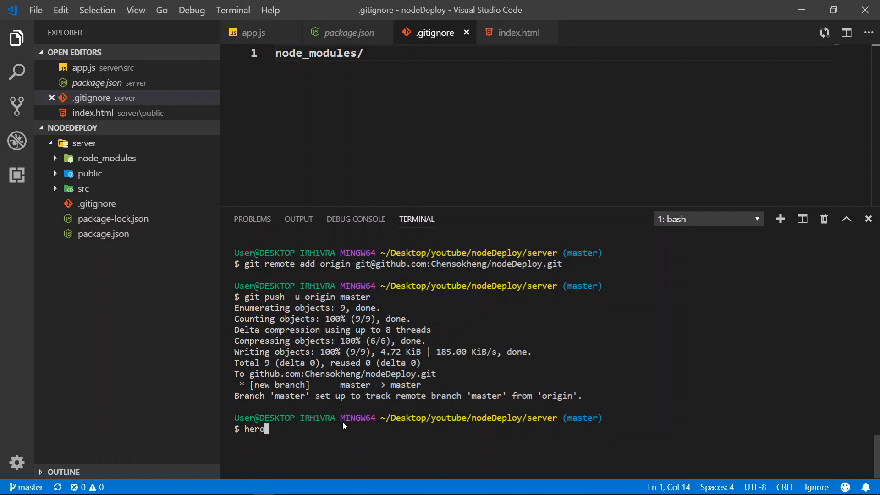
{"action": "type", "text": "ku login"}
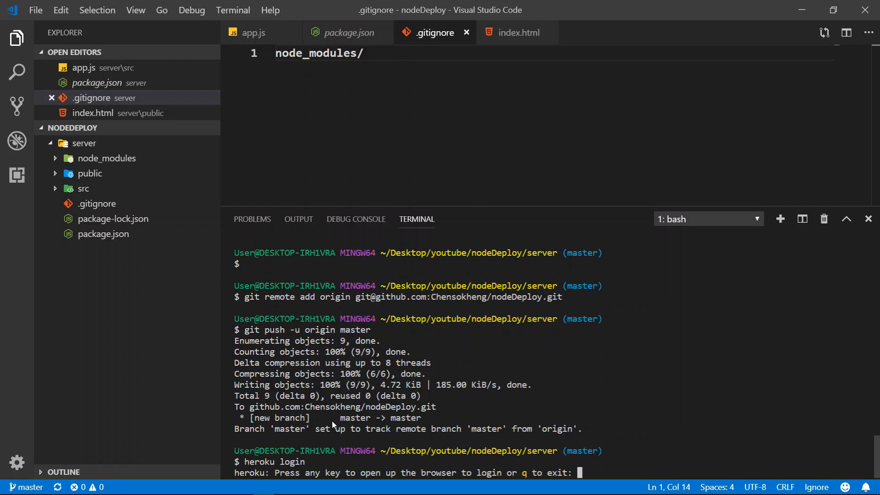
{"action": "mouse_move", "coordinate": [498, 469]}
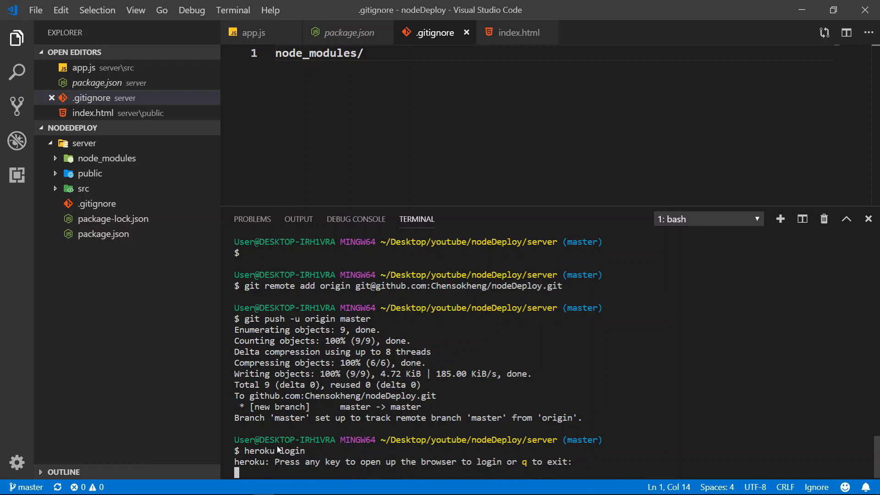
{"action": "mouse_move", "coordinate": [448, 166]}
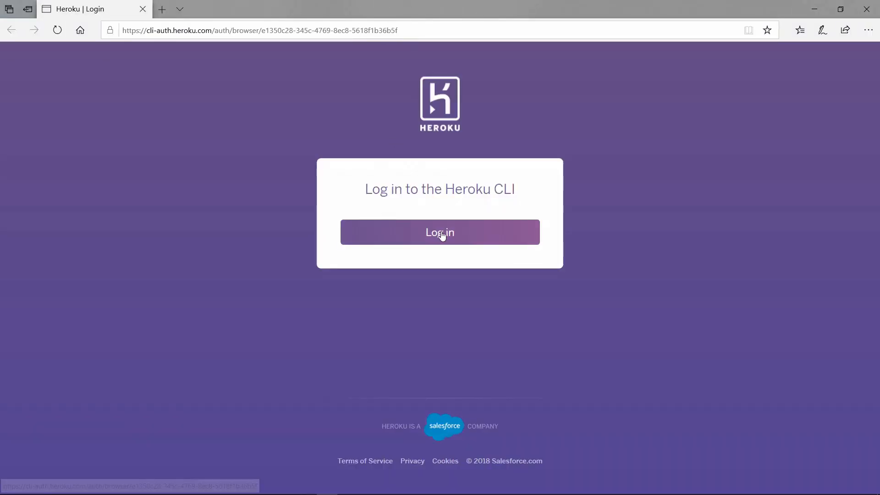
Authorize the Heroku CLI login in Chrome.
{"action": "left_click", "coordinate": [258, 31]}
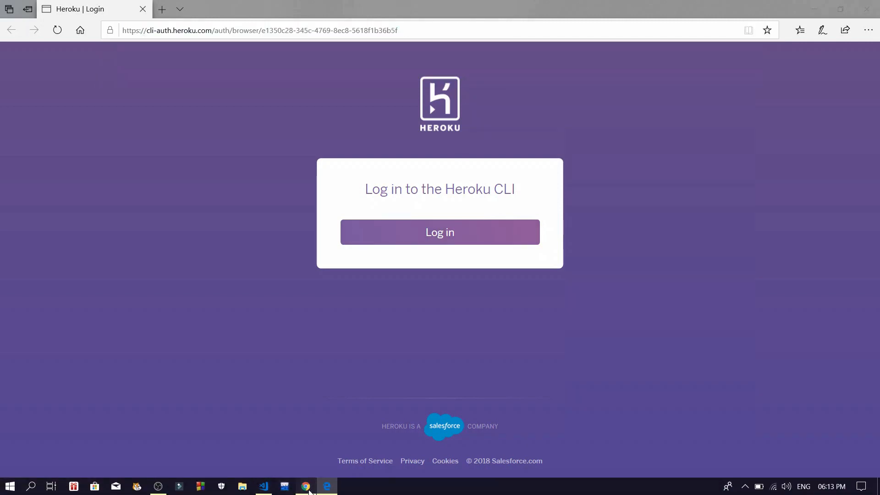
{"action": "left_click", "coordinate": [260, 30]}
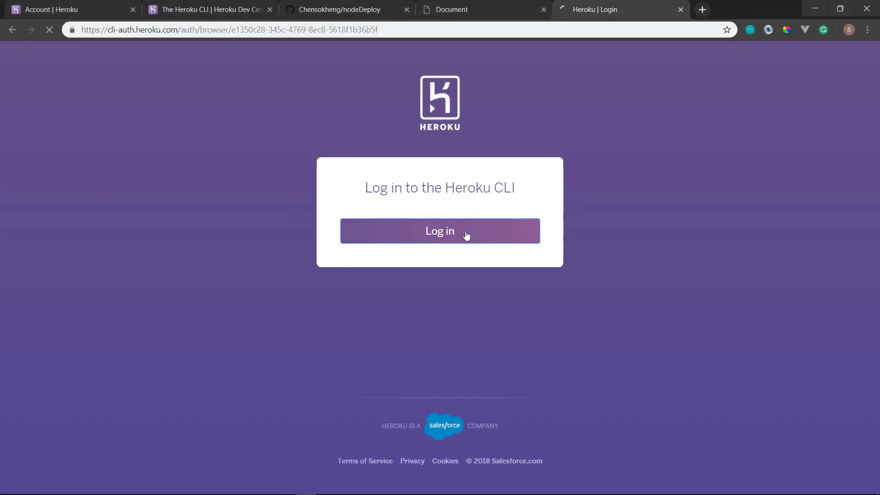
{"action": "left_click", "coordinate": [440, 230]}
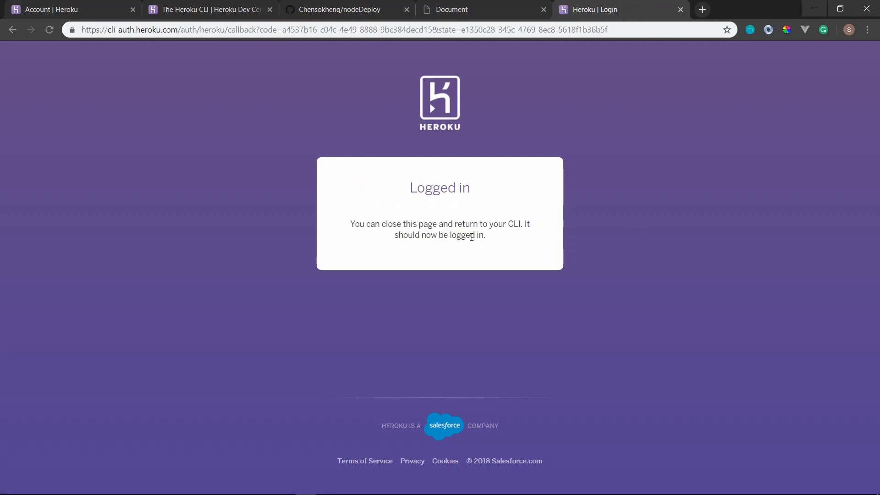
{"action": "left_click", "coordinate": [337, 10]}
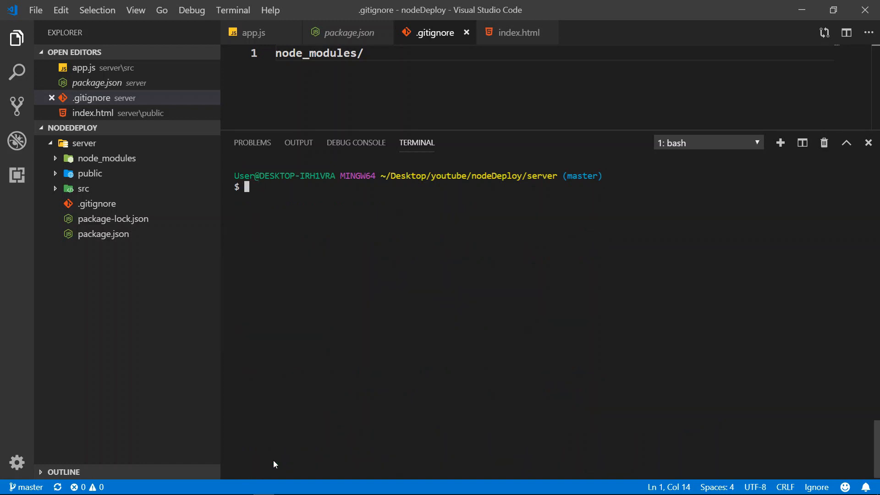
Run heroku keys:add and answer n to decline uploading the found SSH key.
{"action": "type", "text": "he"}
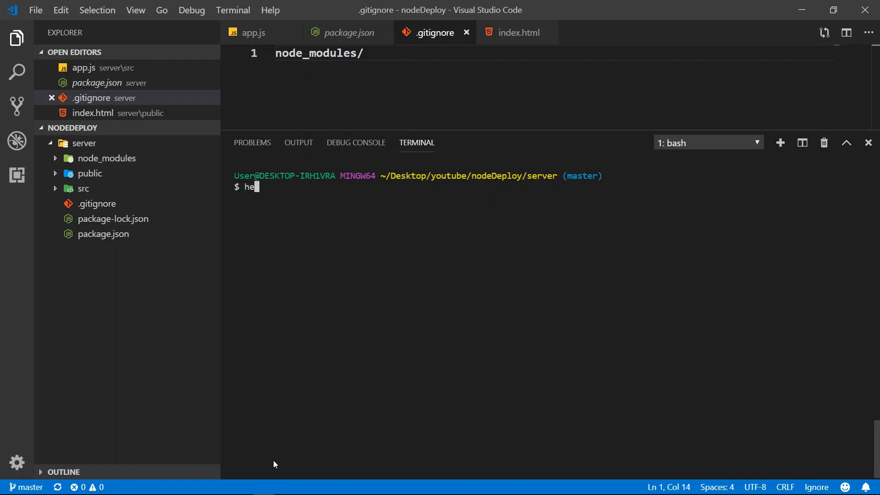
{"action": "type", "text": "roki"}
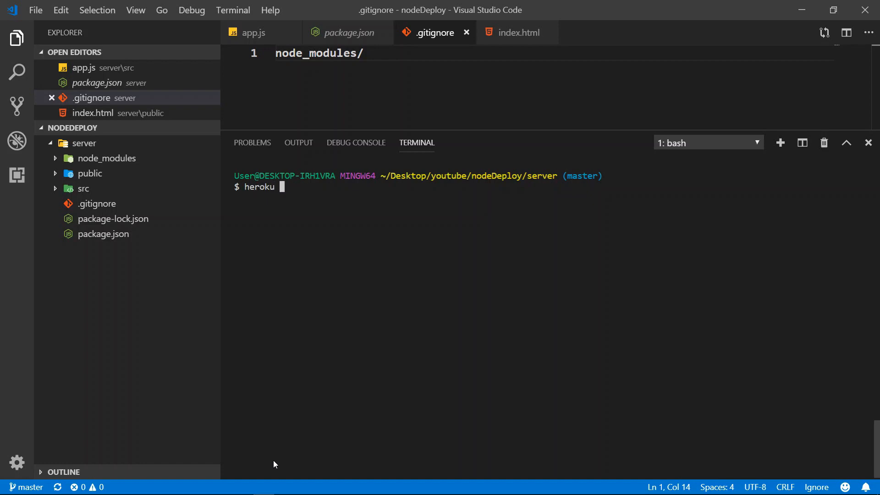
{"action": "type", "text": "keys:a"}
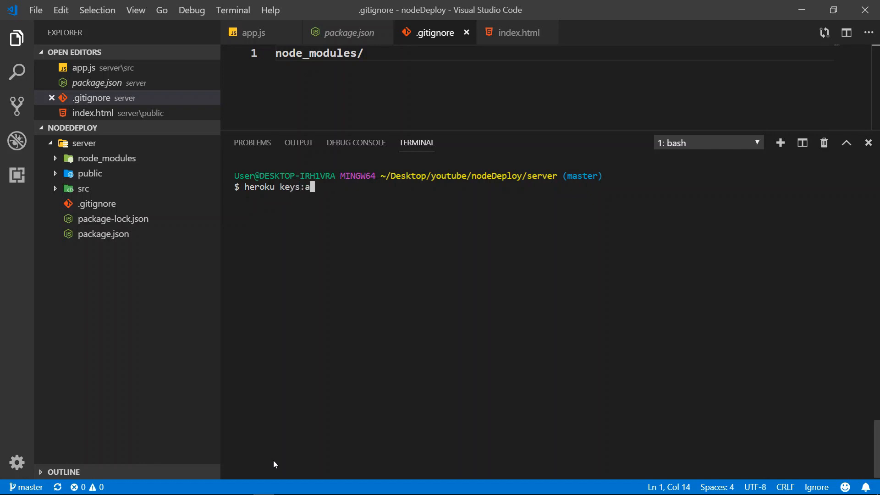
{"action": "type", "text": "dd"}
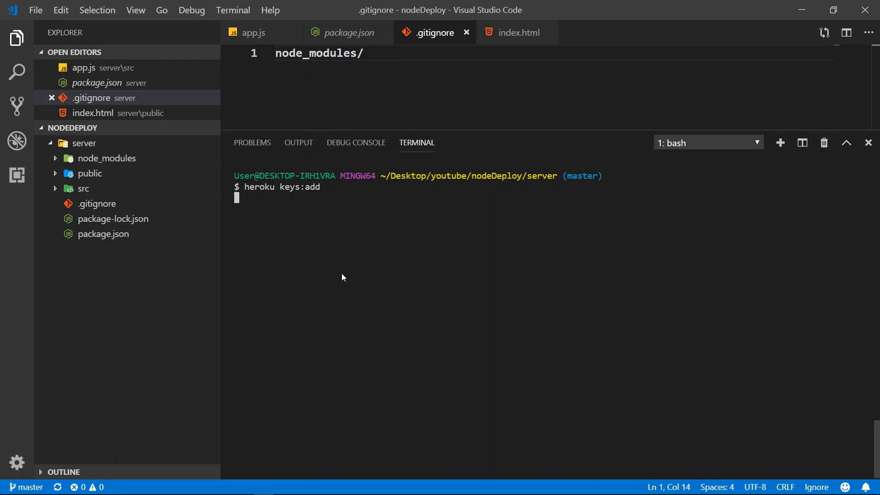
{"action": "mouse_move", "coordinate": [344, 256]}
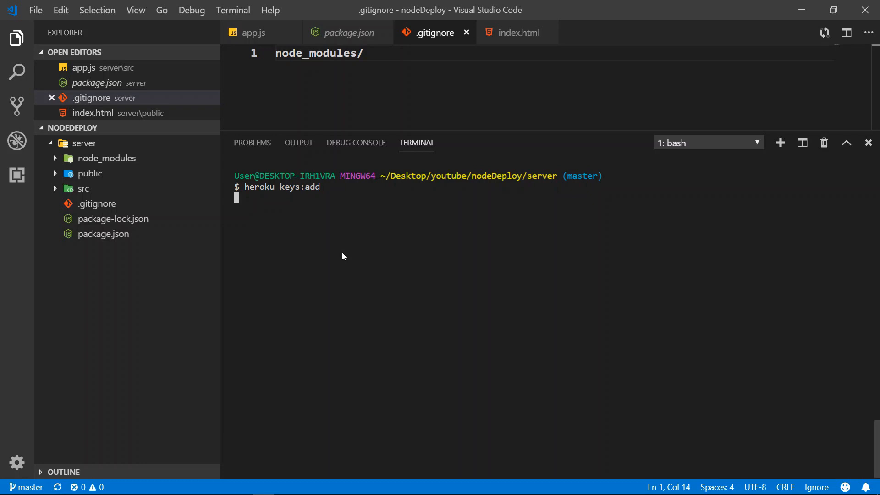
{"action": "mouse_move", "coordinate": [337, 205]}
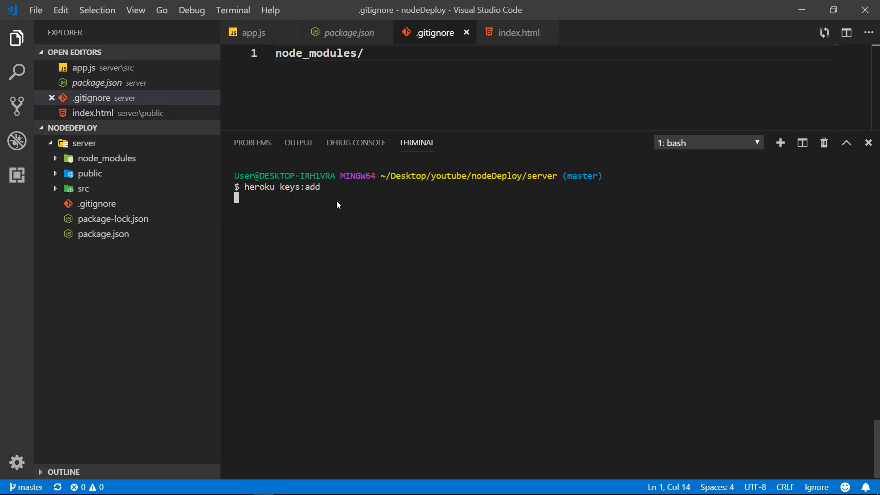
{"action": "mouse_move", "coordinate": [326, 200]}
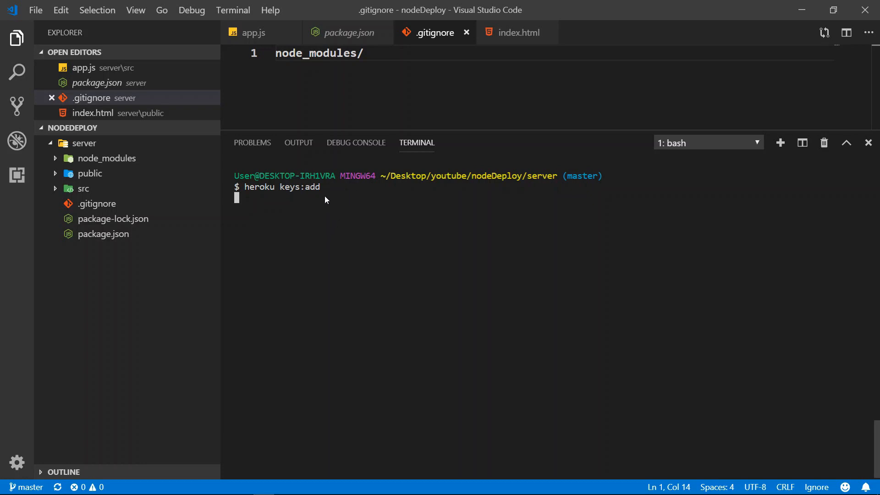
{"action": "key", "text": "enter"}
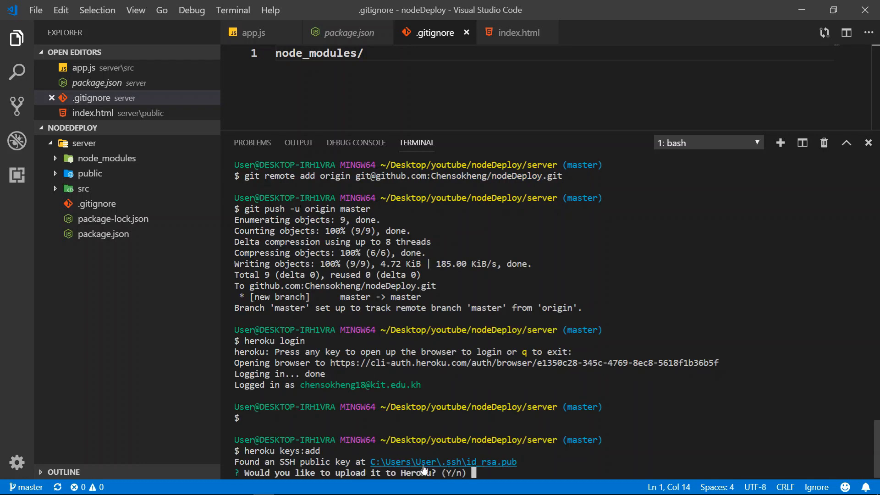
{"action": "mouse_move", "coordinate": [498, 481]}
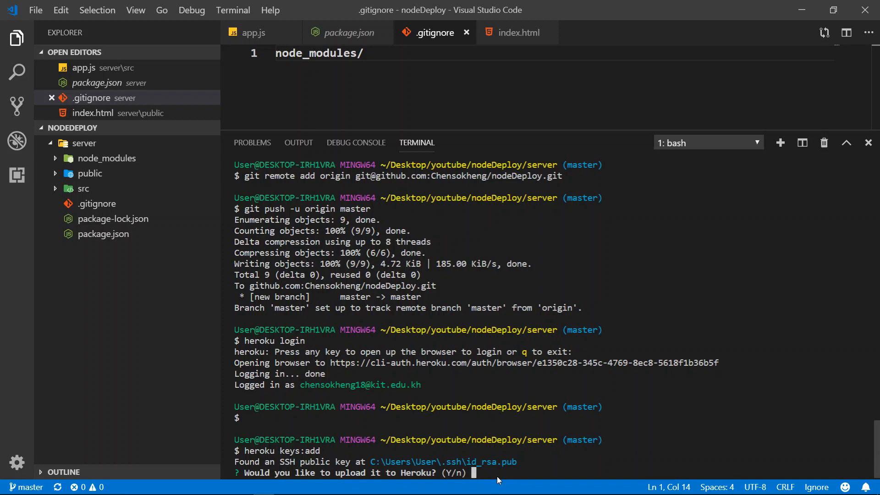
{"action": "type", "text": "n"}
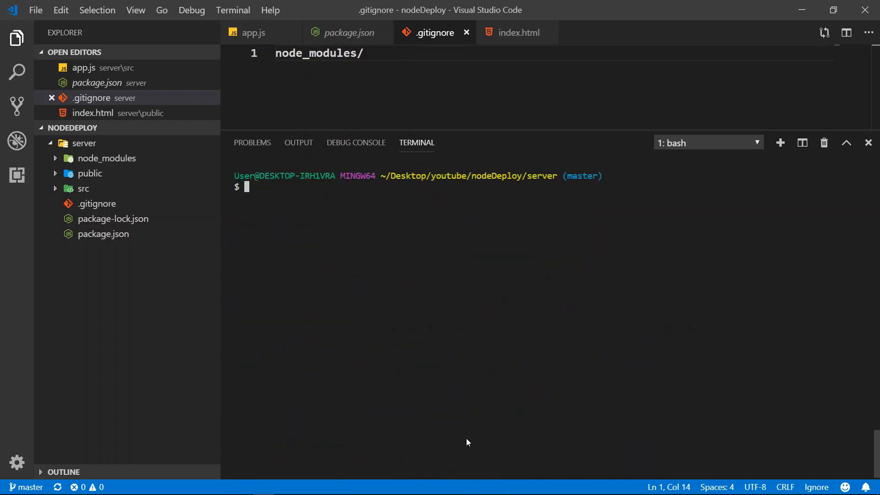
Run heroku create nodeDeploy-testing, which is rejected for its uppercase characters.
{"action": "type", "text": "git remote"}
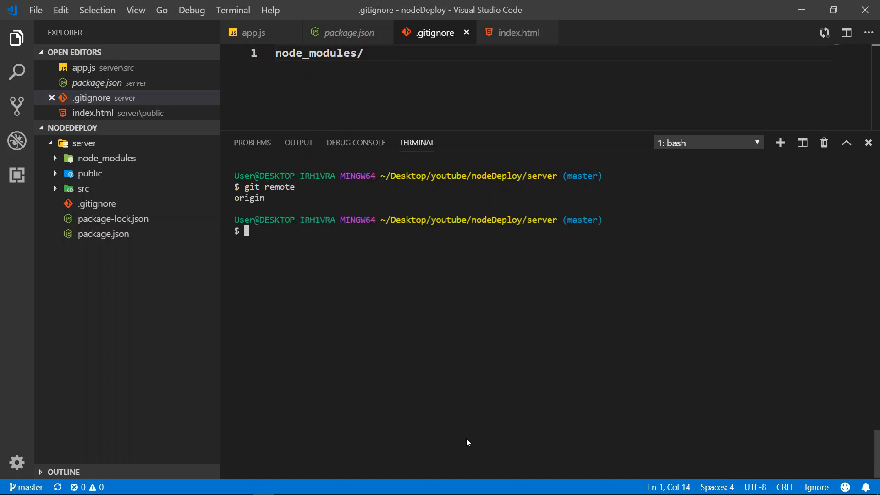
{"action": "mouse_move", "coordinate": [307, 233]}
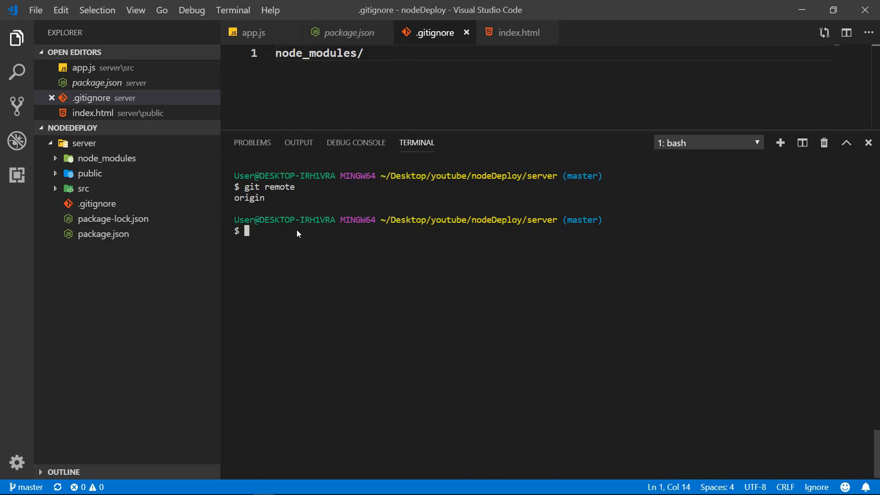
{"action": "mouse_move", "coordinate": [299, 237]}
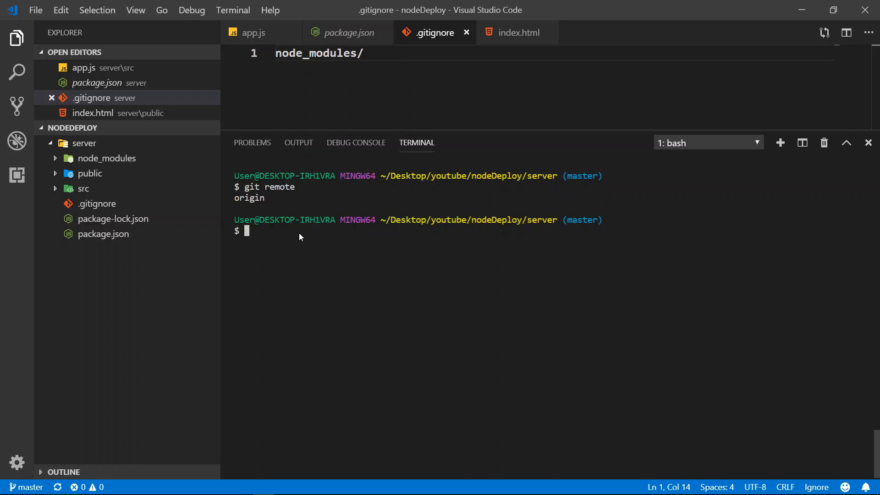
{"action": "type", "text": "hero"}
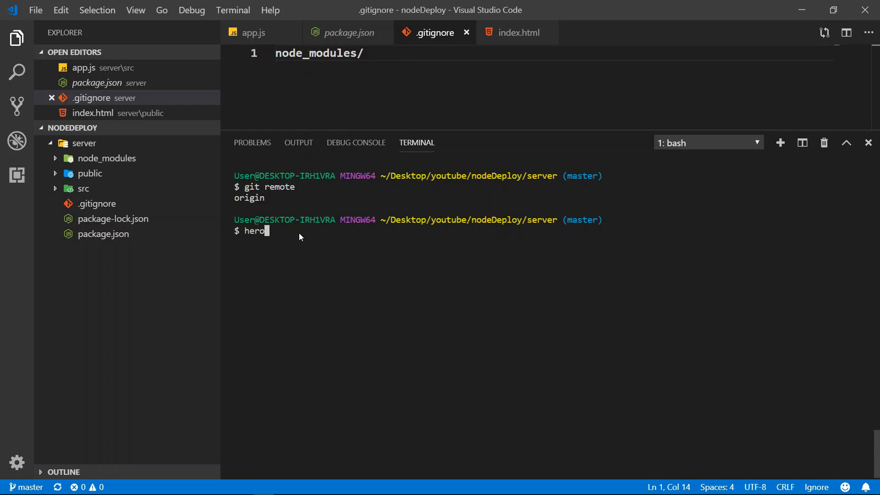
{"action": "type", "text": "ku"}
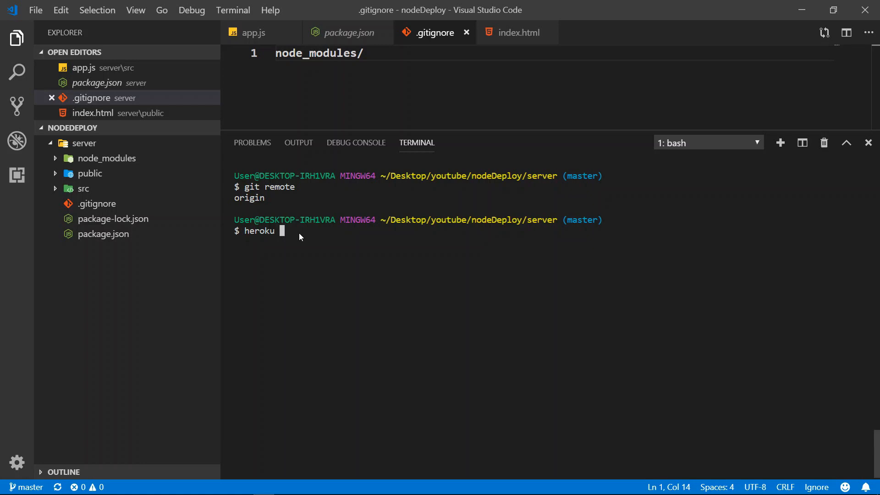
{"action": "type", "text": "create"}
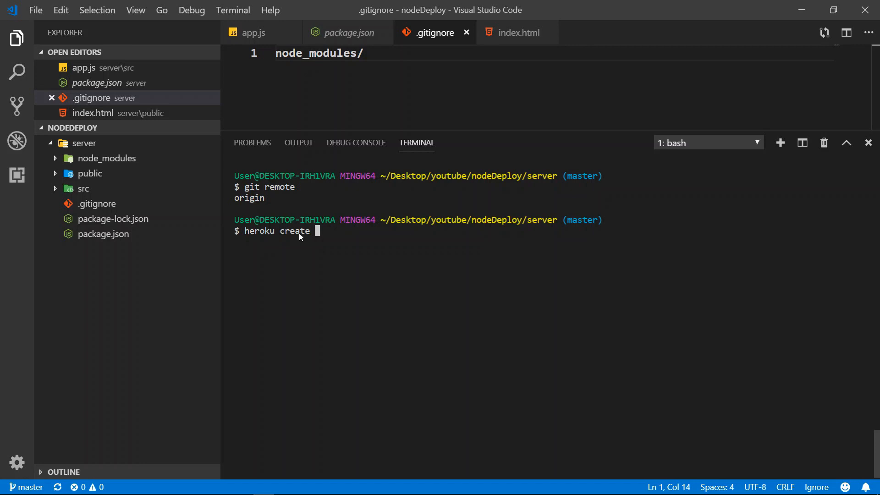
{"action": "type", "text": "node"}
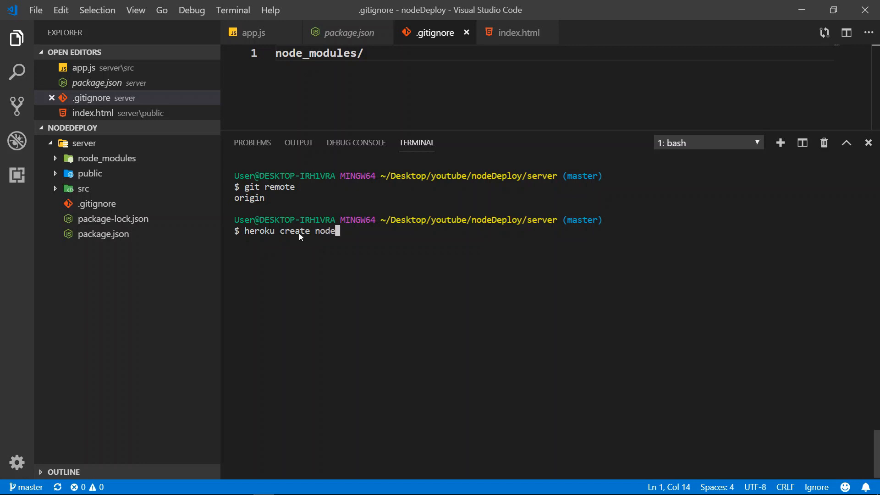
{"action": "type", "text": "Deploy"}
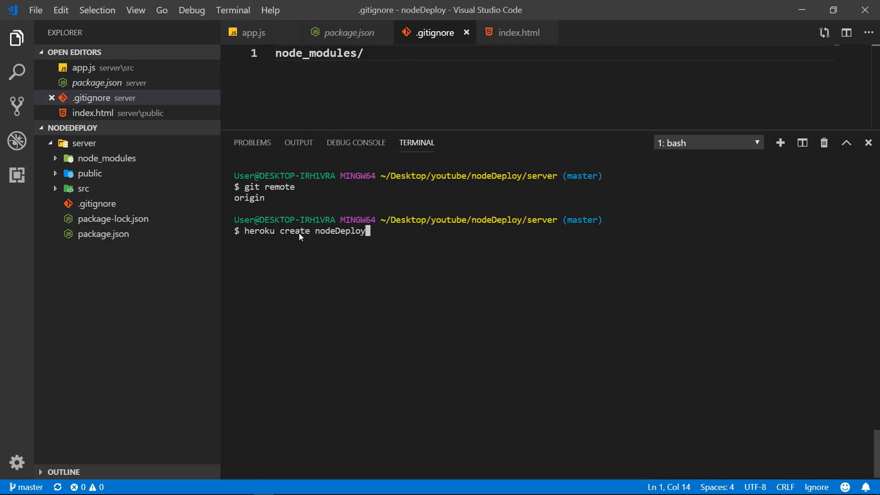
{"action": "type", "text": "-testing"}
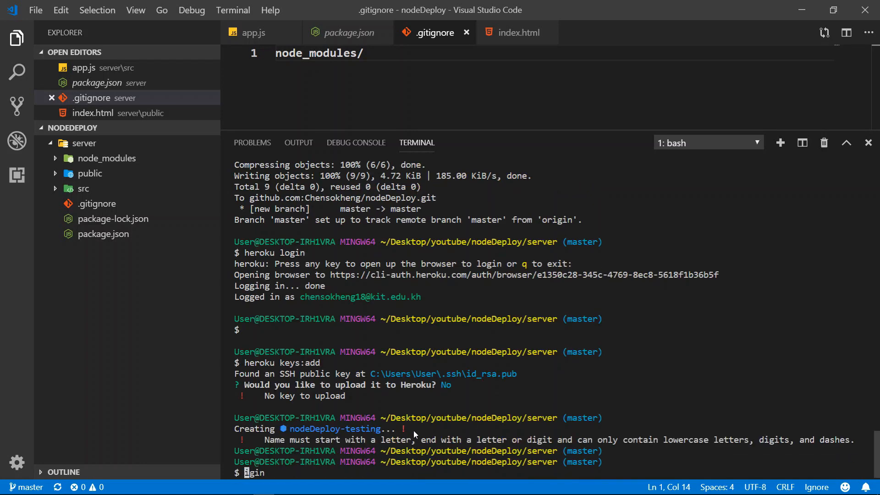
{"action": "mouse_move", "coordinate": [306, 443]}
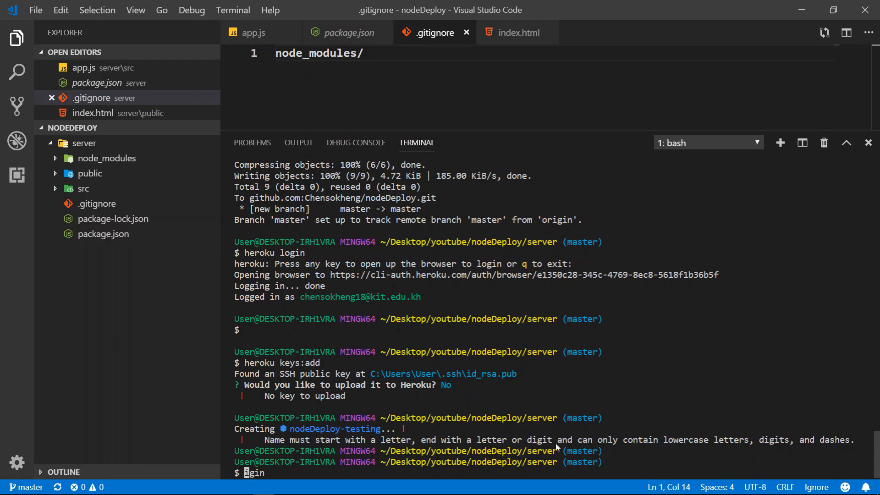
{"action": "mouse_move", "coordinate": [292, 464]}
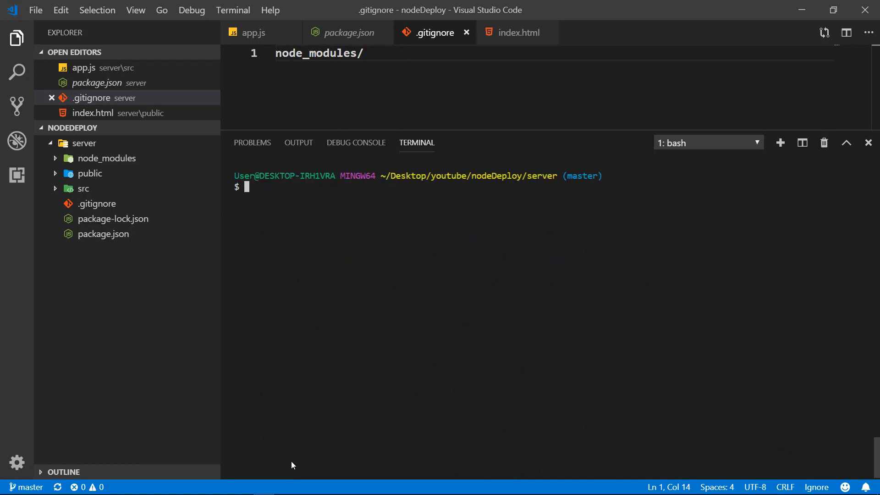
Run heroku create heng-node-deploy to create the app with a valid name.
{"action": "type", "text": "heroku create nodeDeploy-tes"}
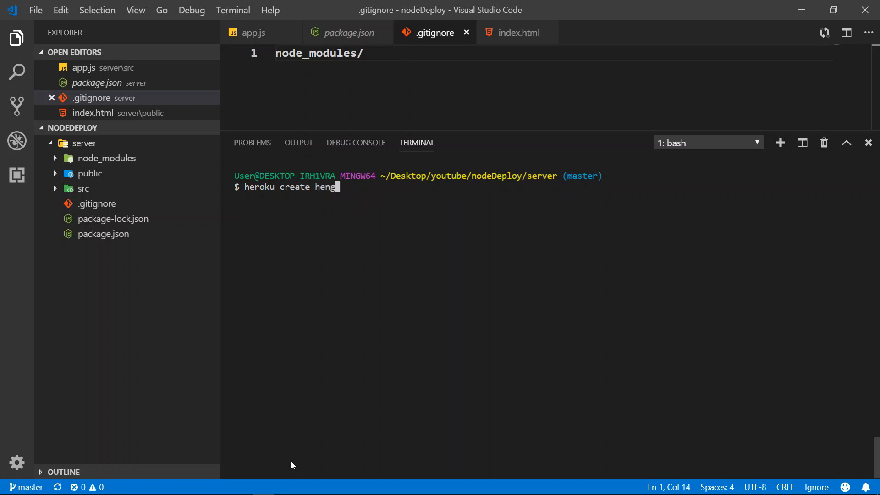
{"action": "type", "text": "-node-"}
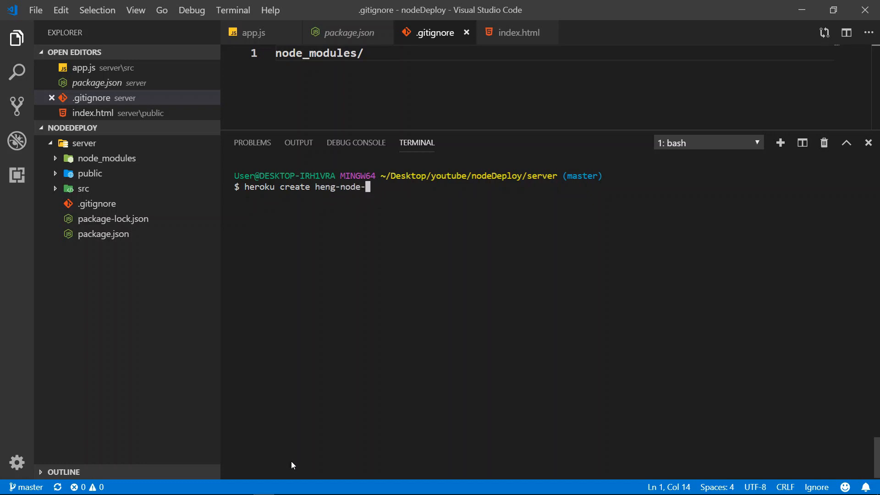
{"action": "type", "text": "deploy"}
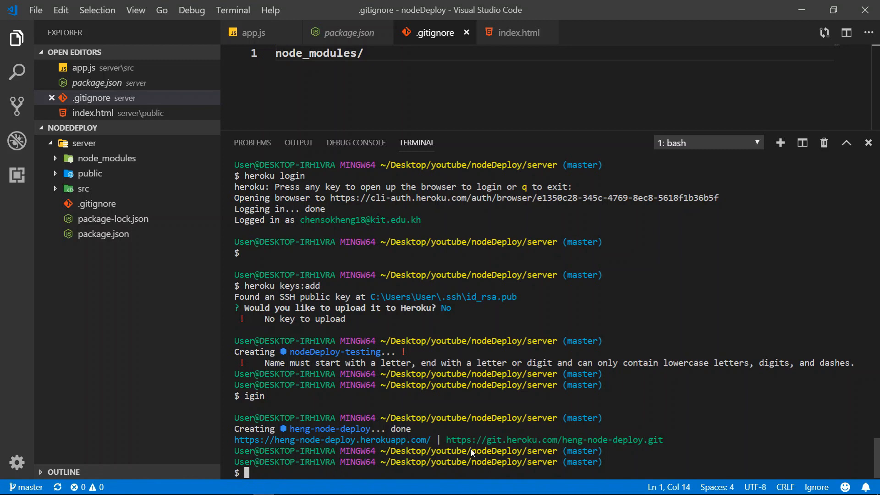
{"action": "mouse_move", "coordinate": [344, 472]}
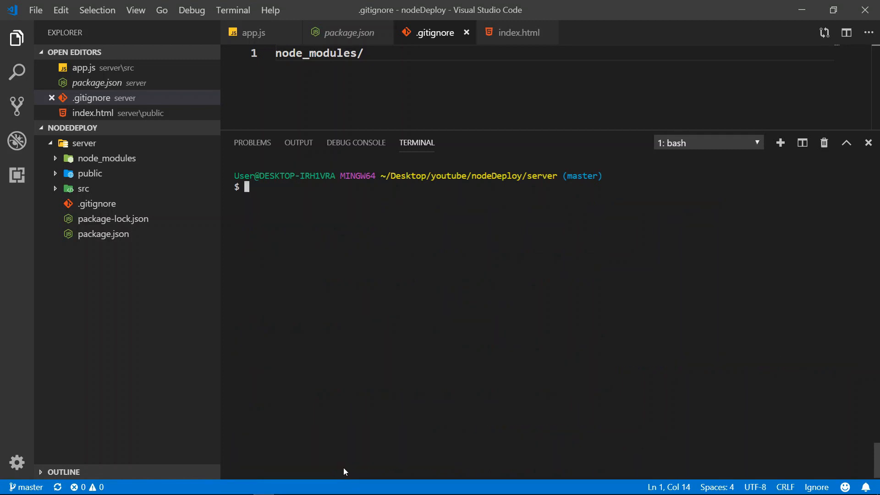
Run git remote to confirm the heroku remote is listed.
{"action": "type", "text": "git"}
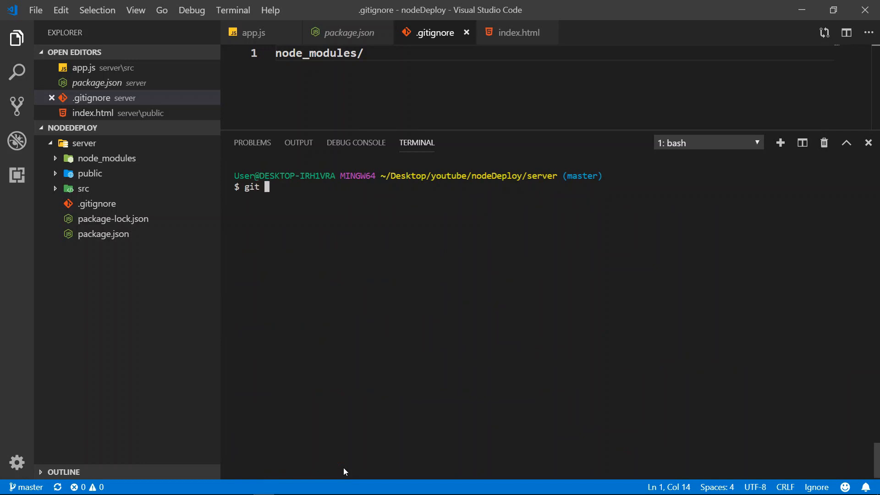
{"action": "type", "text": "remote"}
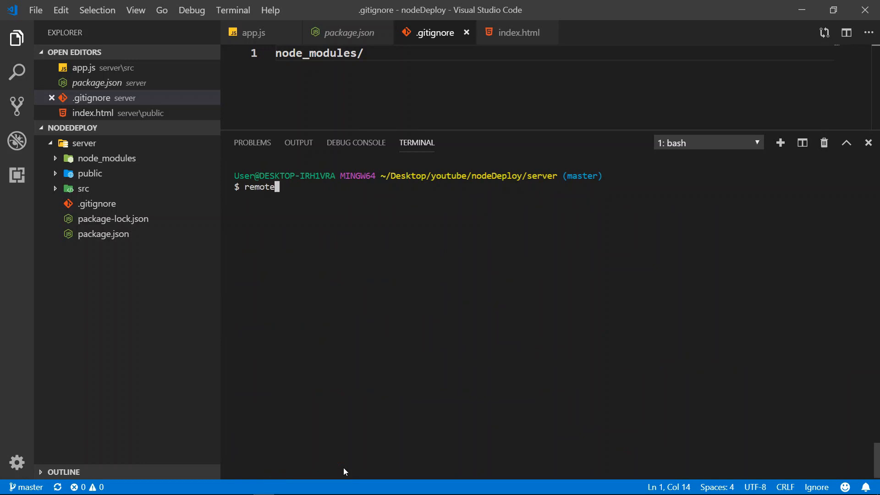
{"action": "type", "text": "git"}
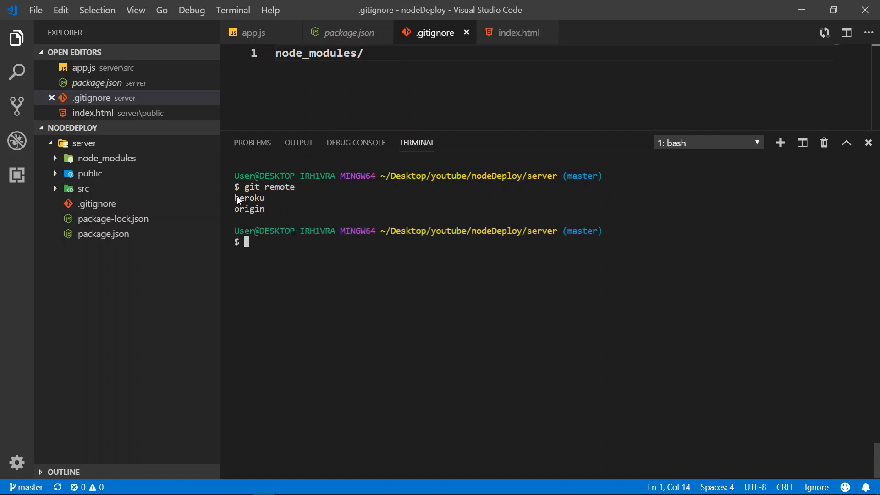
{"action": "mouse_move", "coordinate": [259, 240]}
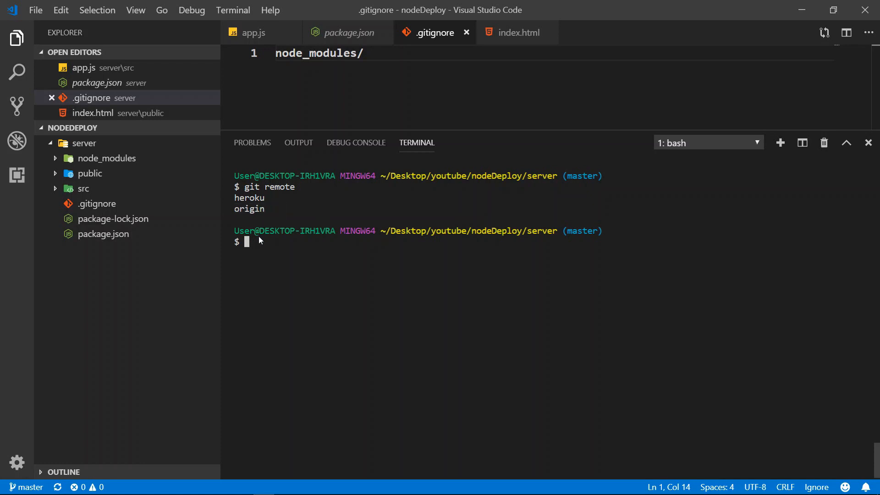
{"action": "mouse_move", "coordinate": [281, 252]}
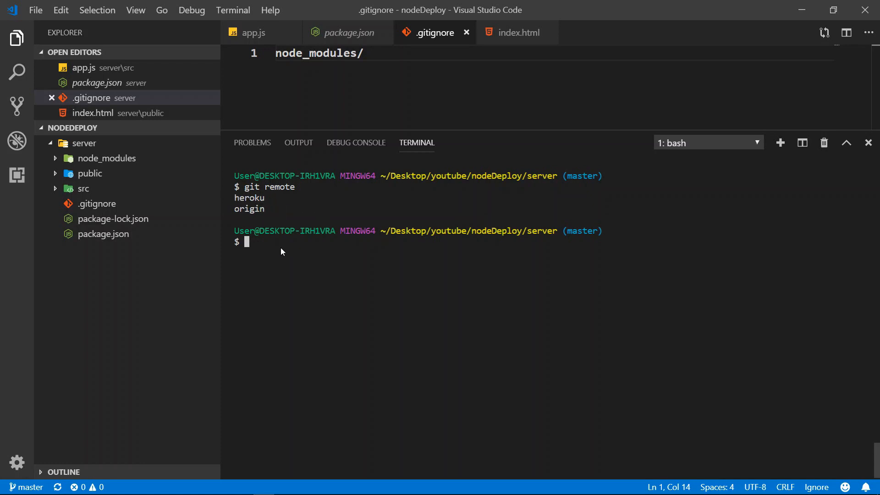
Push master to Heroku with git push heroku master and follow the build log.
{"action": "type", "text": "git"}
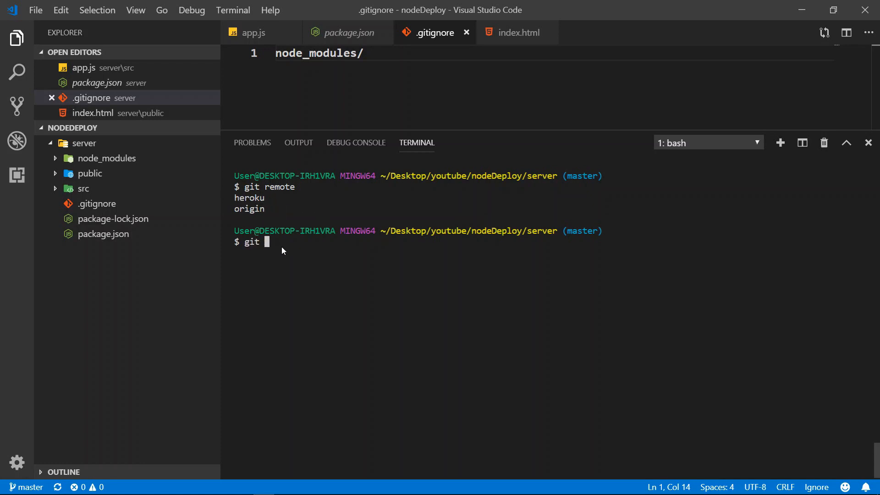
{"action": "type", "text": "push hero"}
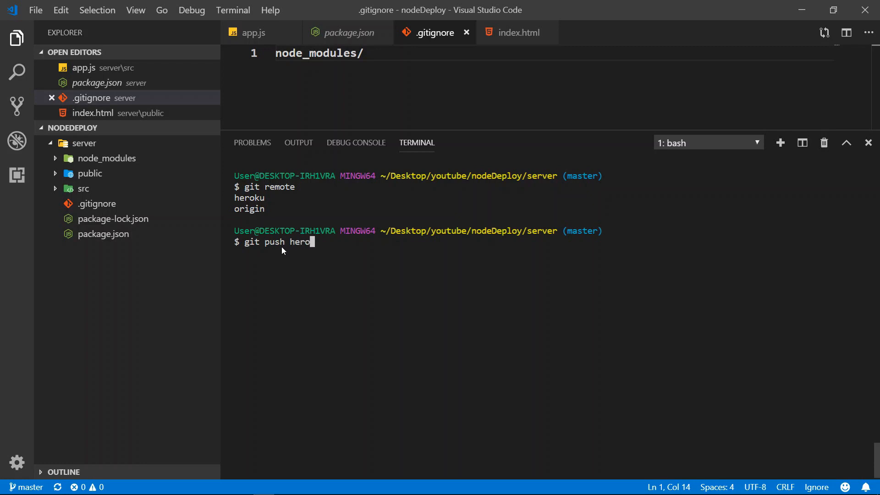
{"action": "type", "text": "ku"}
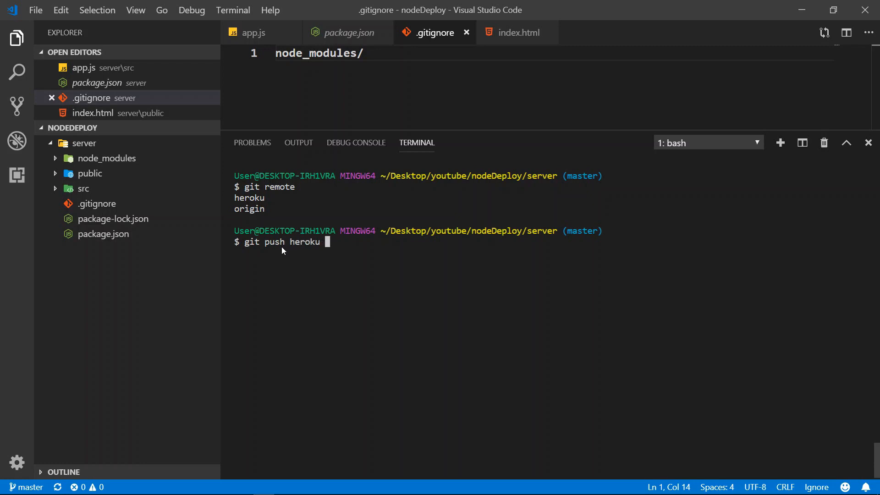
{"action": "type", "text": "master"}
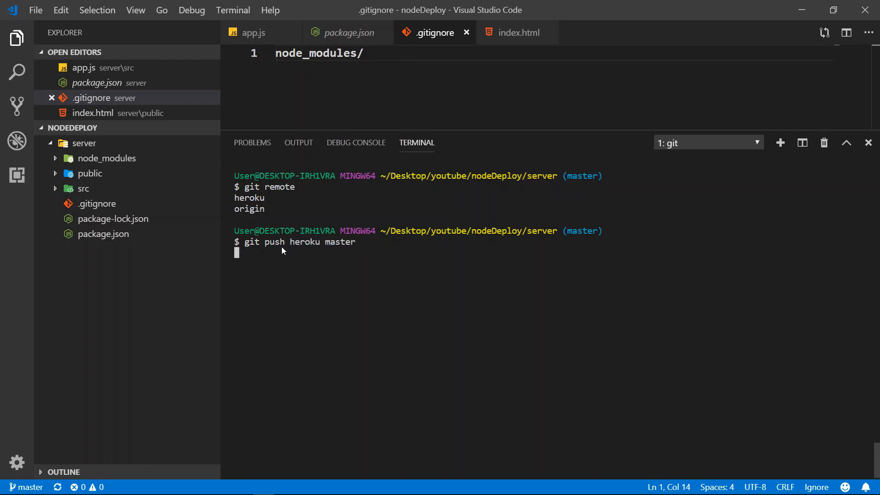
{"action": "mouse_move", "coordinate": [322, 248]}
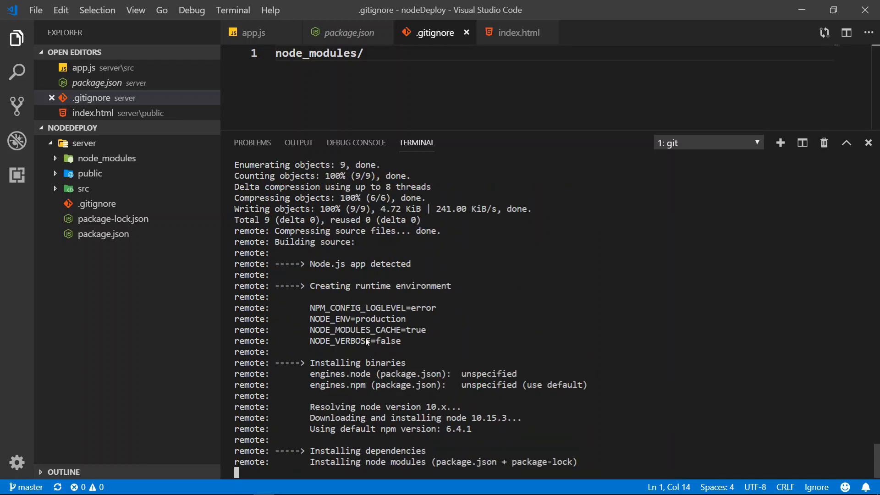
{"action": "scroll", "scroll_direction": "down", "scroll_amount": 3}
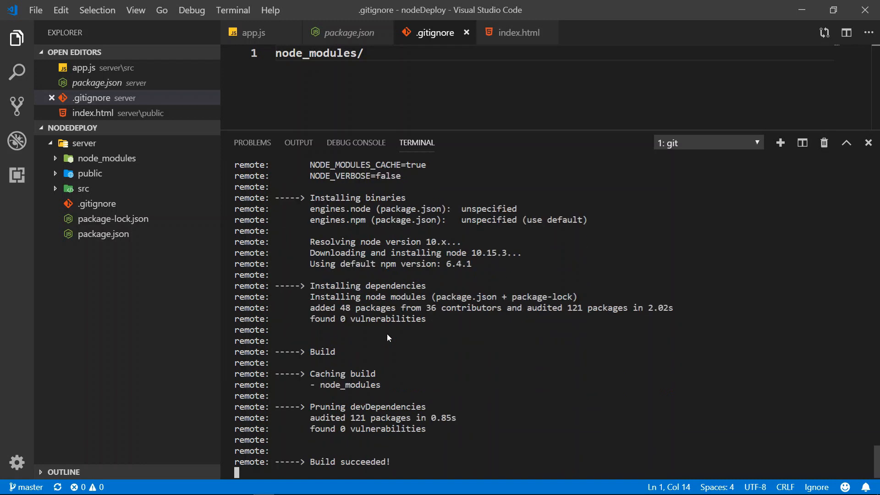
{"action": "scroll", "scroll_direction": "down", "scroll_amount": 3}
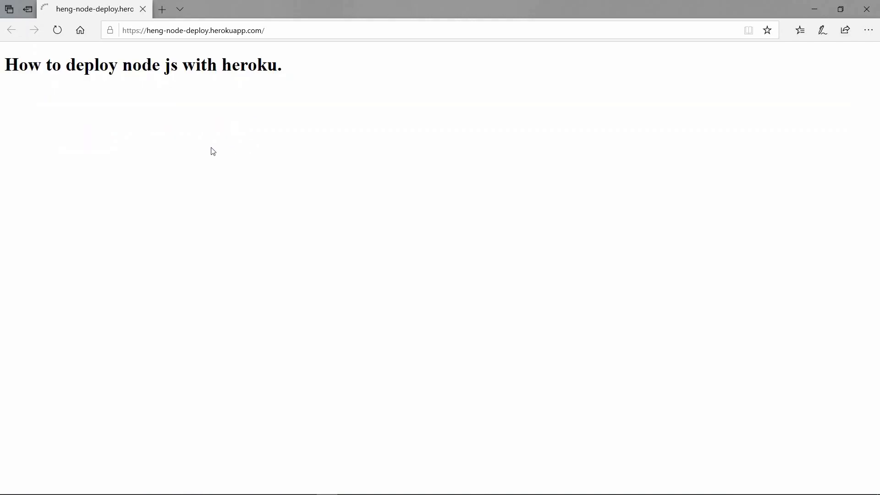
Load heng-node-deploy.herokuapp.com in Edge to see the 'How to deploy node js with heroku' heading.
{"action": "left_click", "coordinate": [193, 30]}
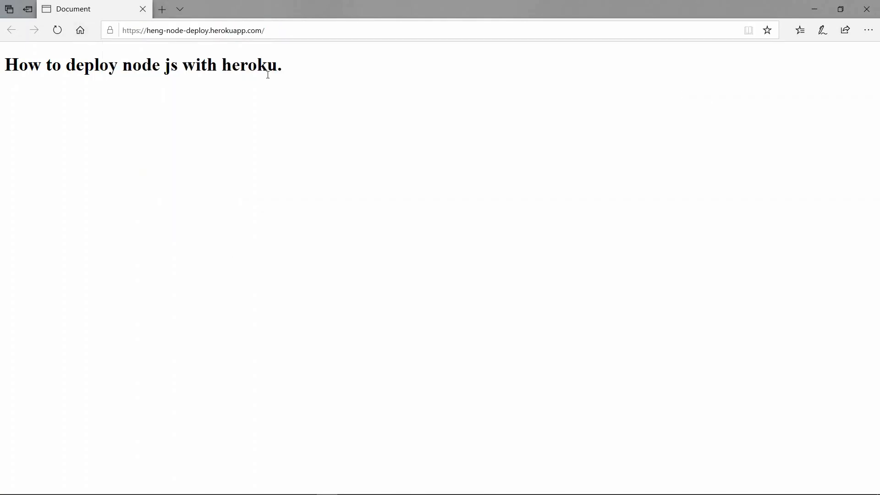
{"action": "left_click", "coordinate": [193, 30]}
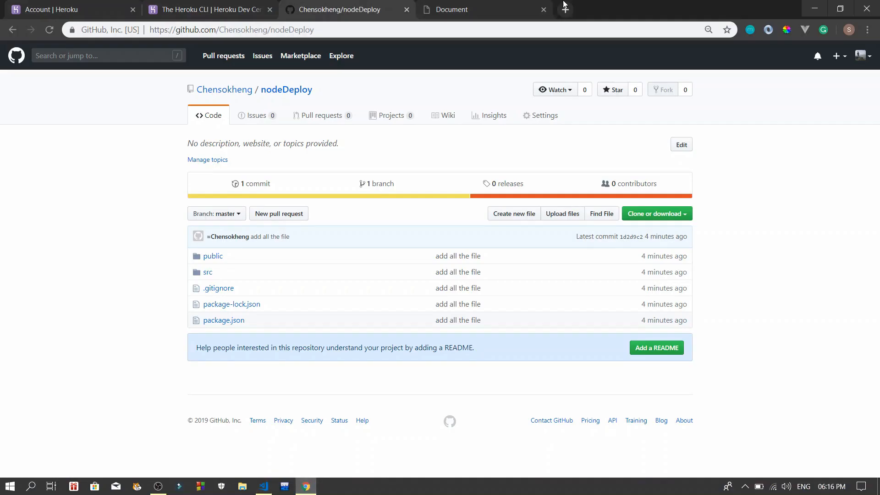
Return from the GitHub nodeDeploy repository to the VS Code terminal showing release v3.
{"action": "left_click", "coordinate": [702, 10]}
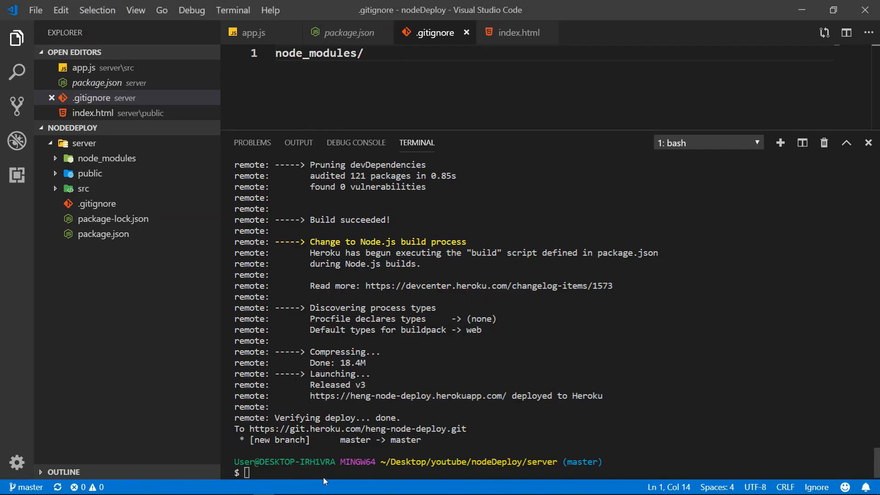
{"action": "mouse_move", "coordinate": [299, 471]}
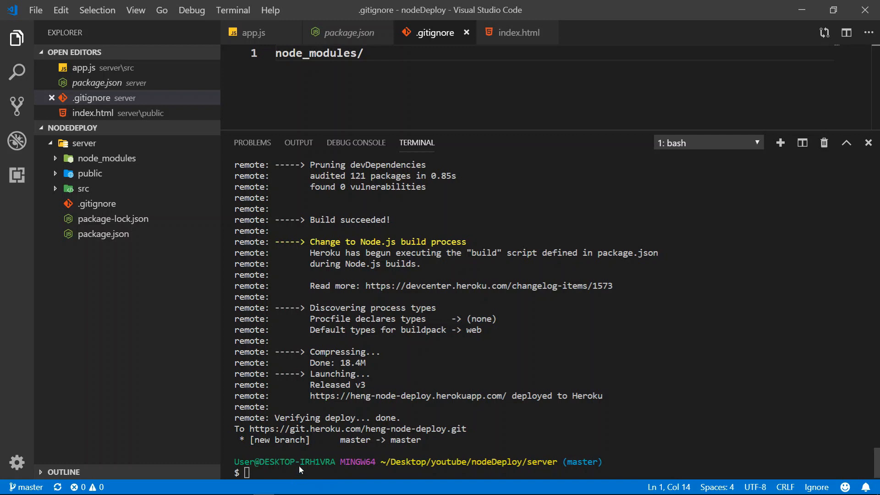